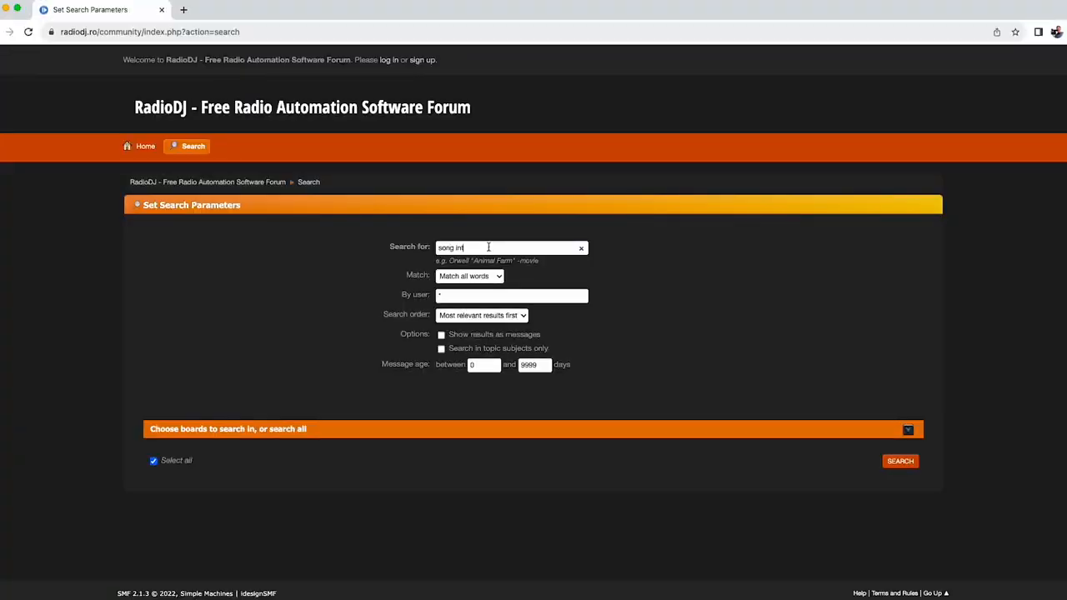
- Search the RadioDJ forum for 'song intro sweepers'
click(901, 461)
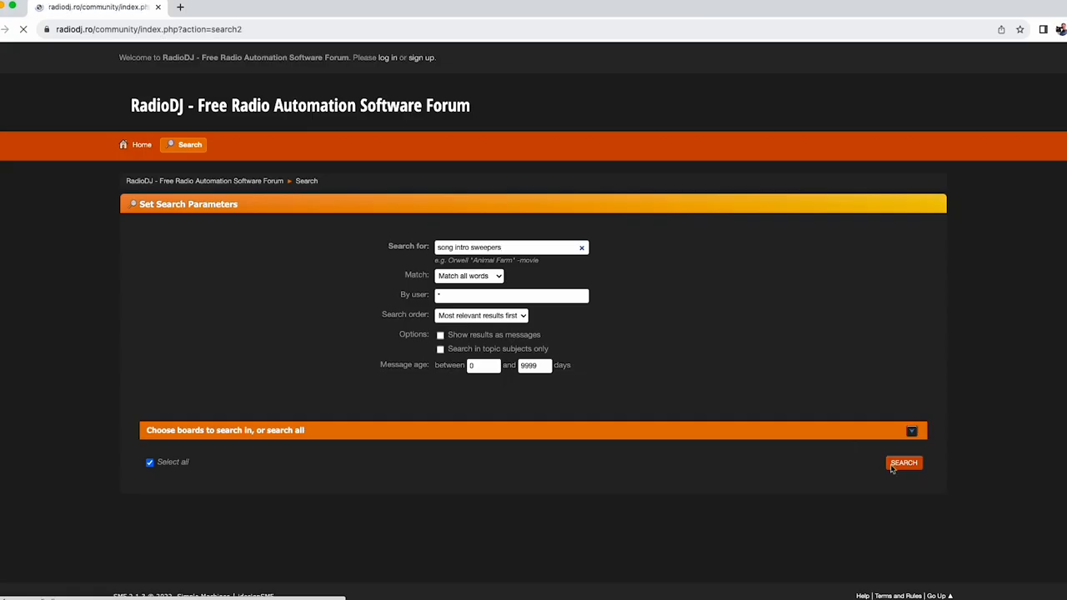
click(904, 463)
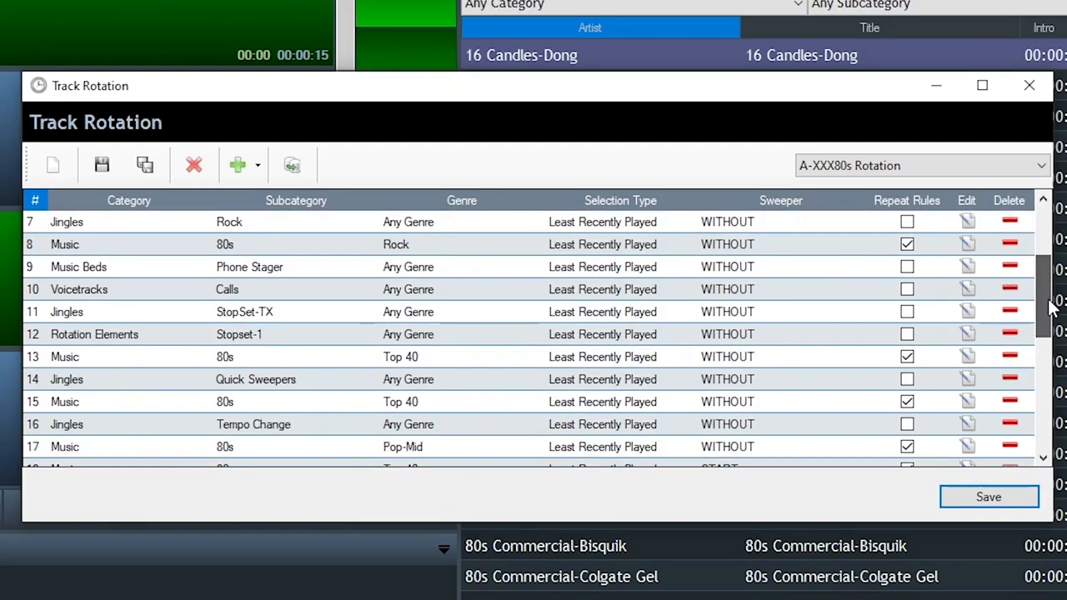
- Import sweepers into Sweepers > Weekend-VT with Top 40 genre and Sweeper track type
scroll(down, 3)
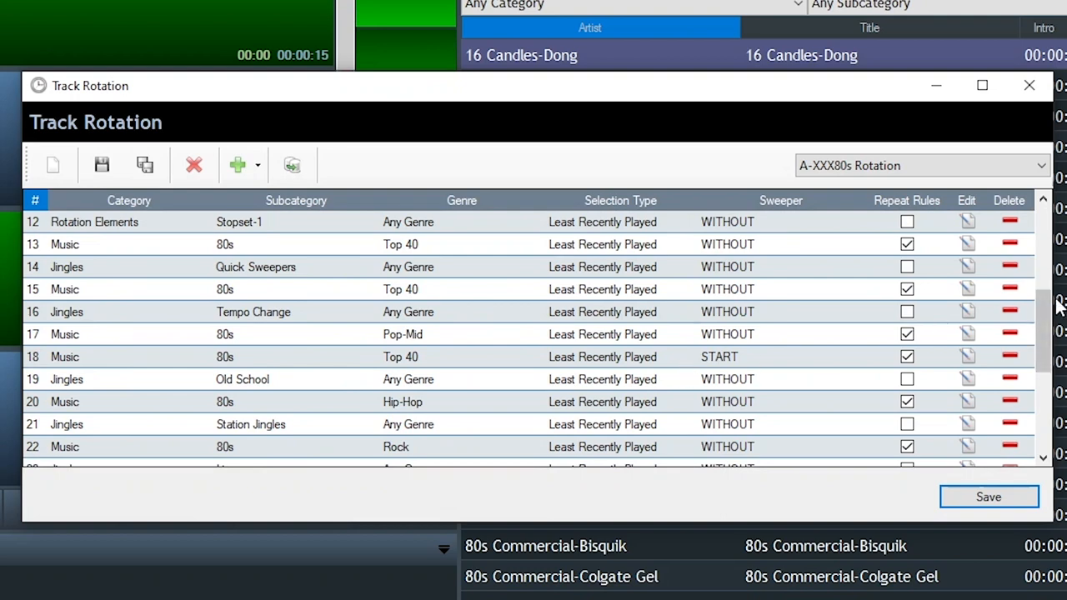
scroll(down, 3)
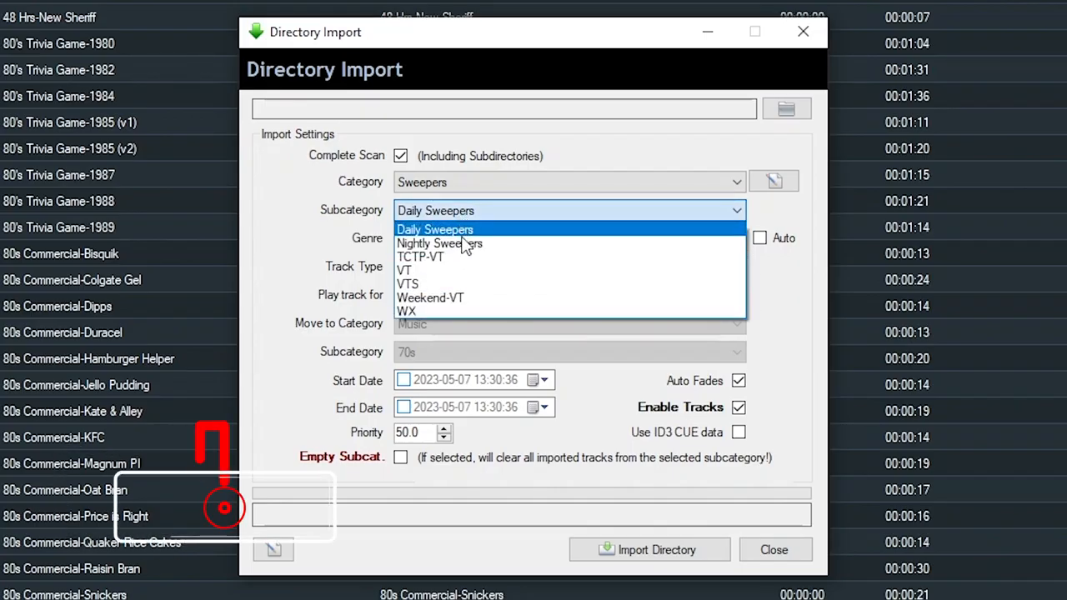
click(430, 298)
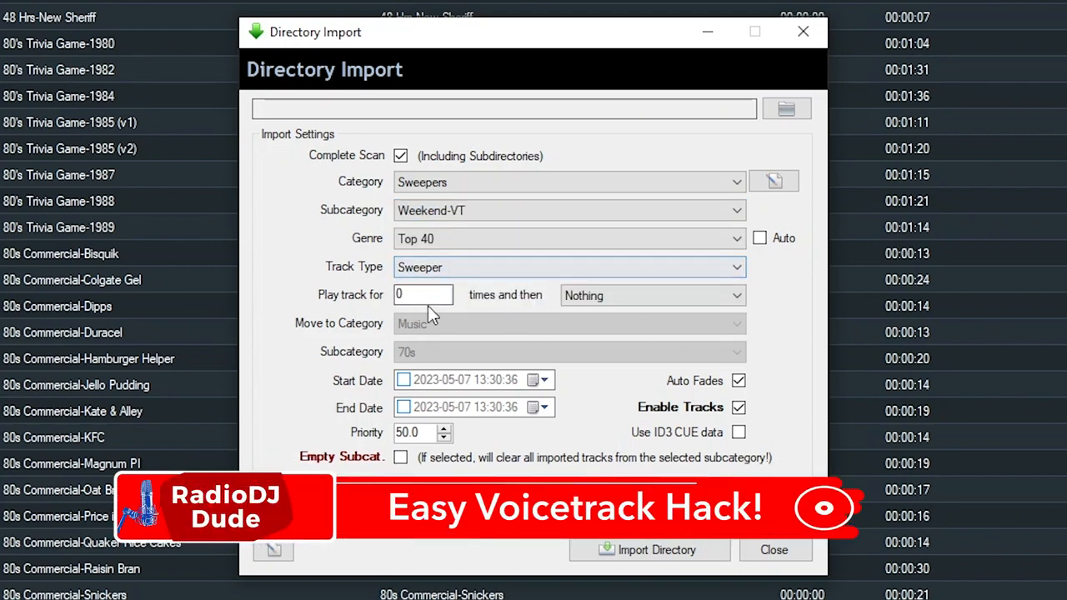
click(738, 432)
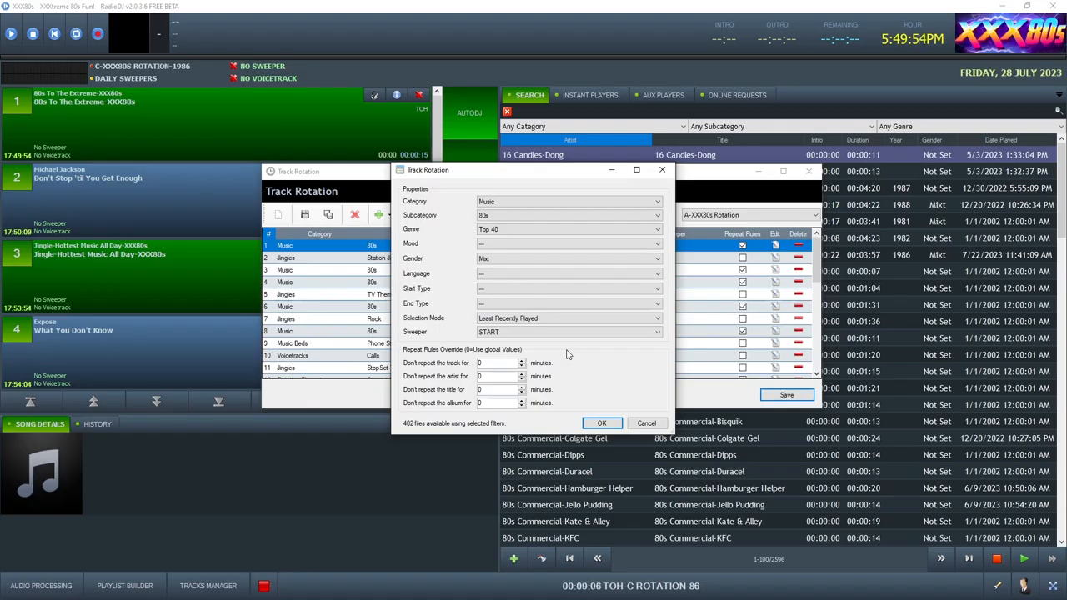
mouse_move(543, 346)
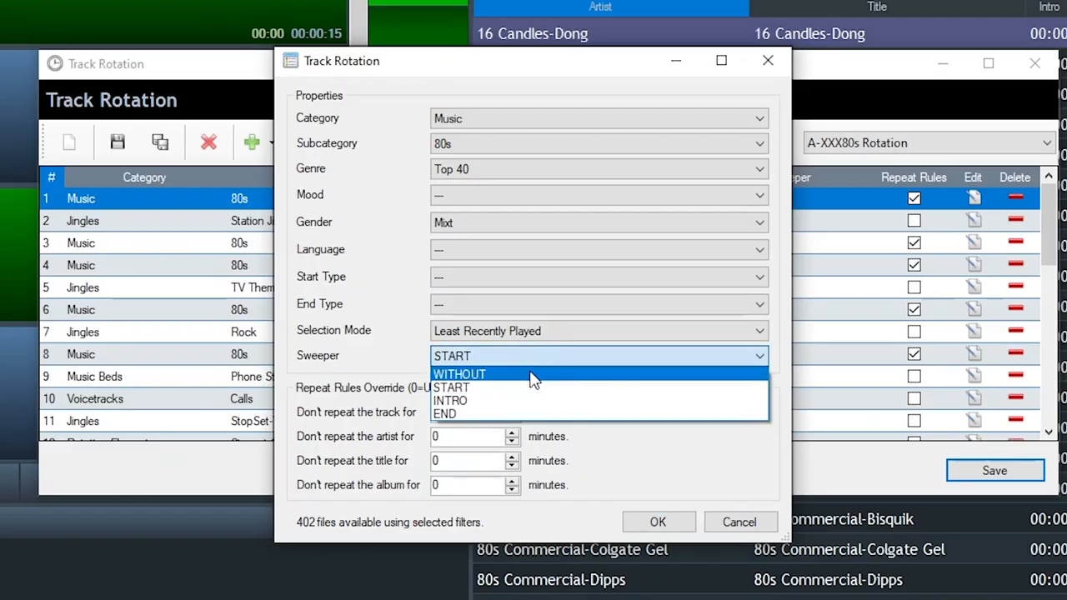
mouse_move(520, 401)
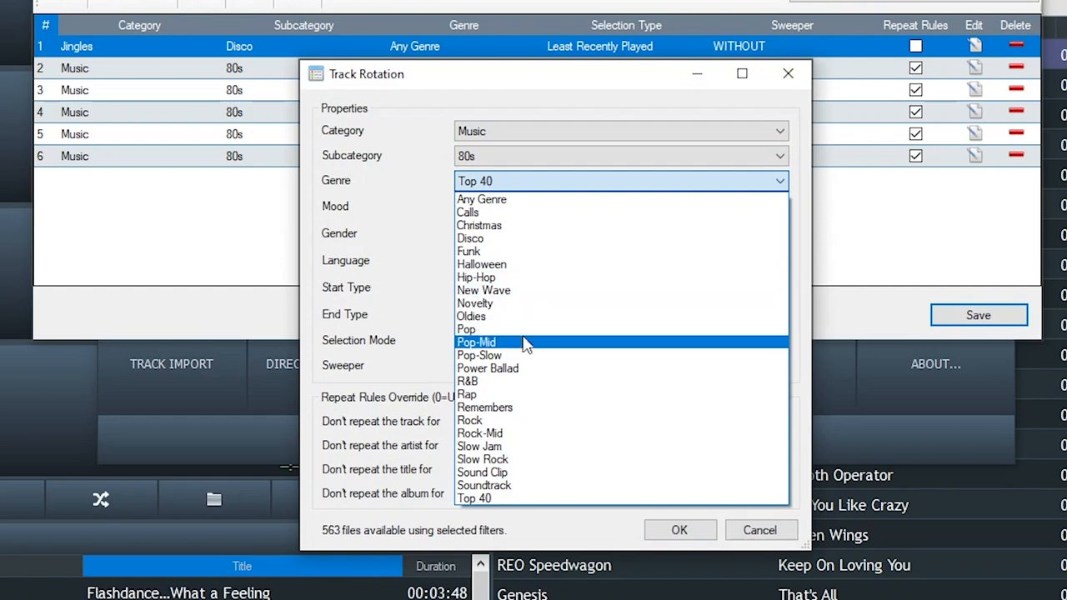
- Choose Pop-Mid as the Music 80s rotation entry's genre
click(476, 342)
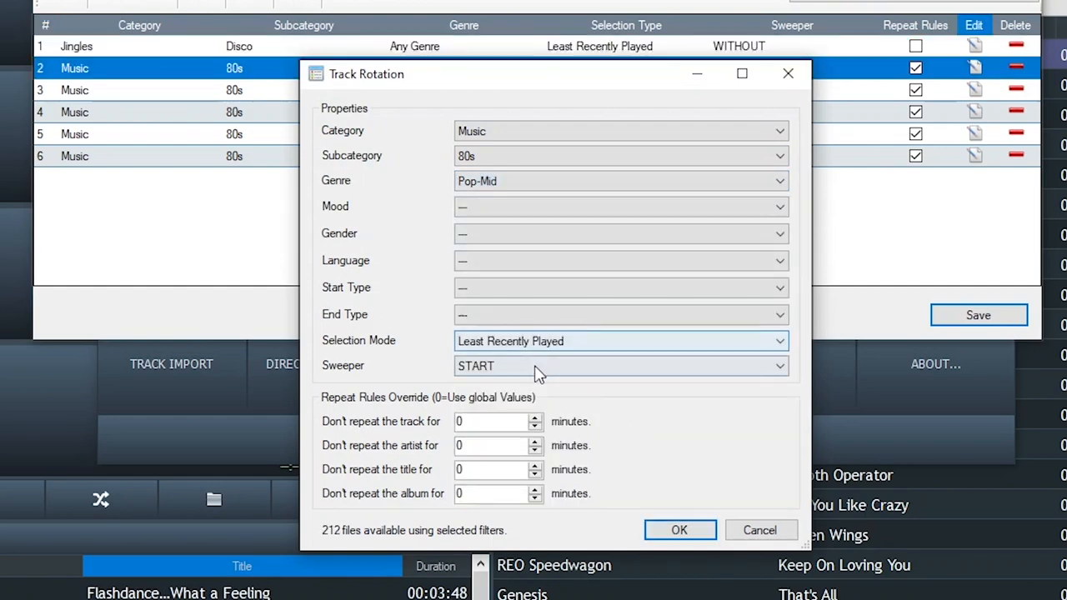
click(679, 531)
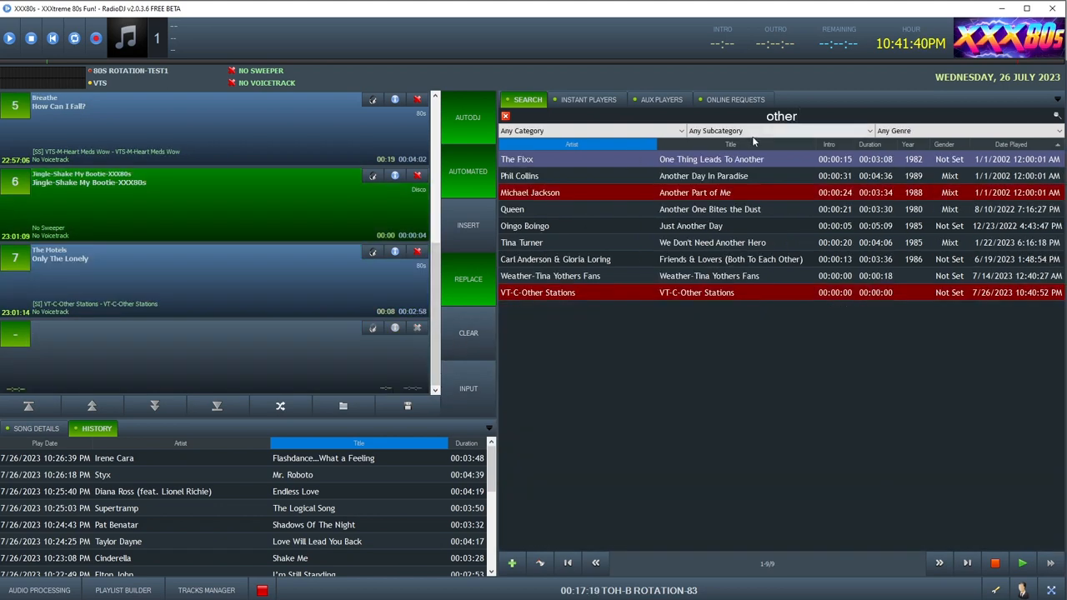
- Add the VT-C-Other Stations voicetrack to the playlist
right_click(696, 291)
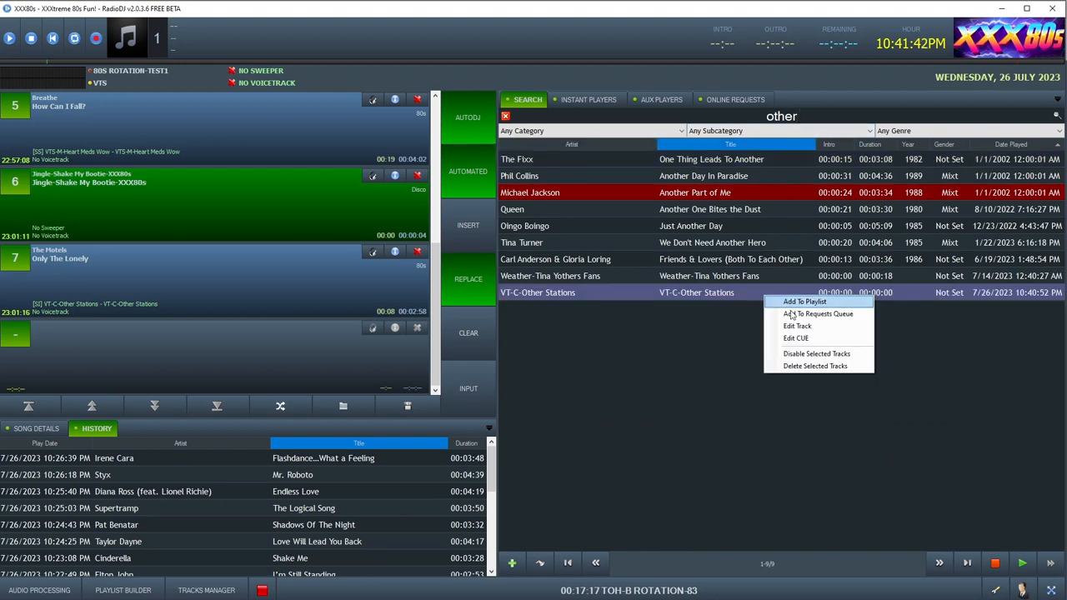
click(795, 338)
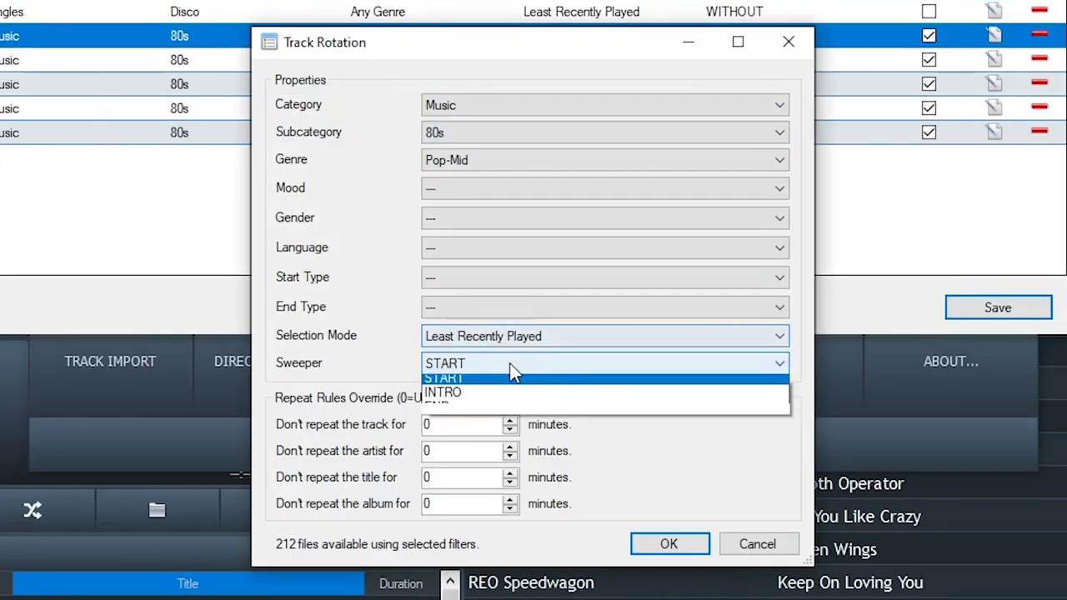
- Set the Pop-Mid 80s entry's sweeper to INTRO and confirm
click(443, 392)
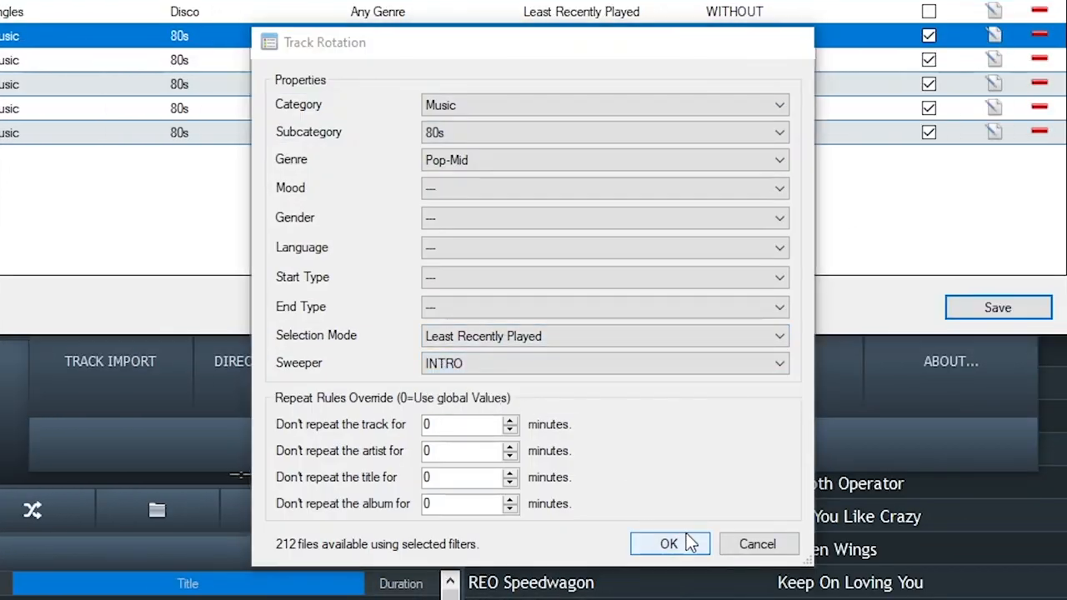
click(668, 543)
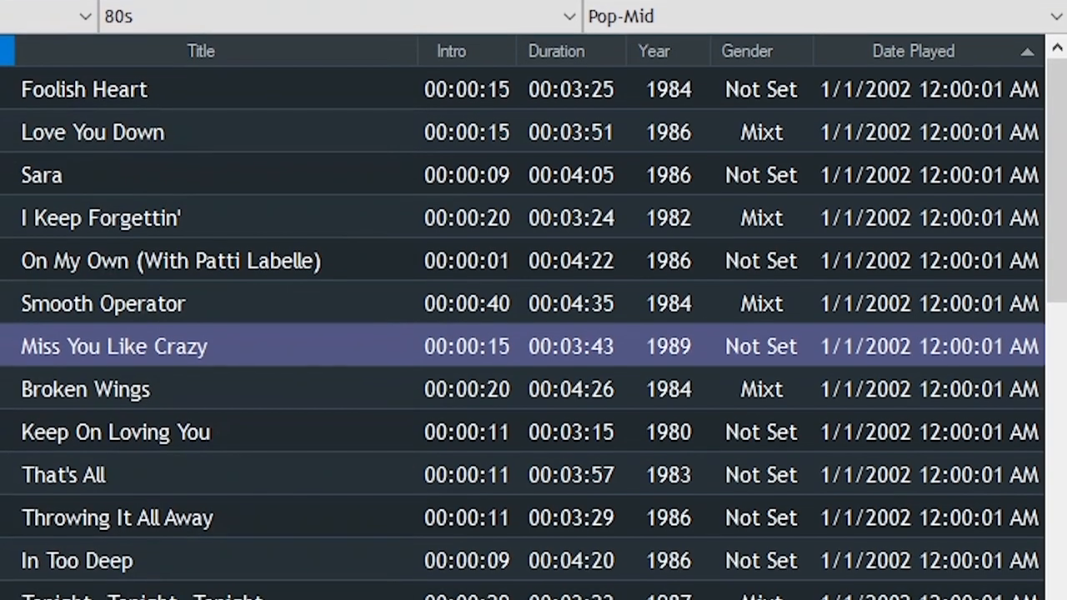
- Scroll the Pop-Mid songs and VT-C voicetracks to reach VT-C-Burping Talent's cue editor
scroll(down, 3)
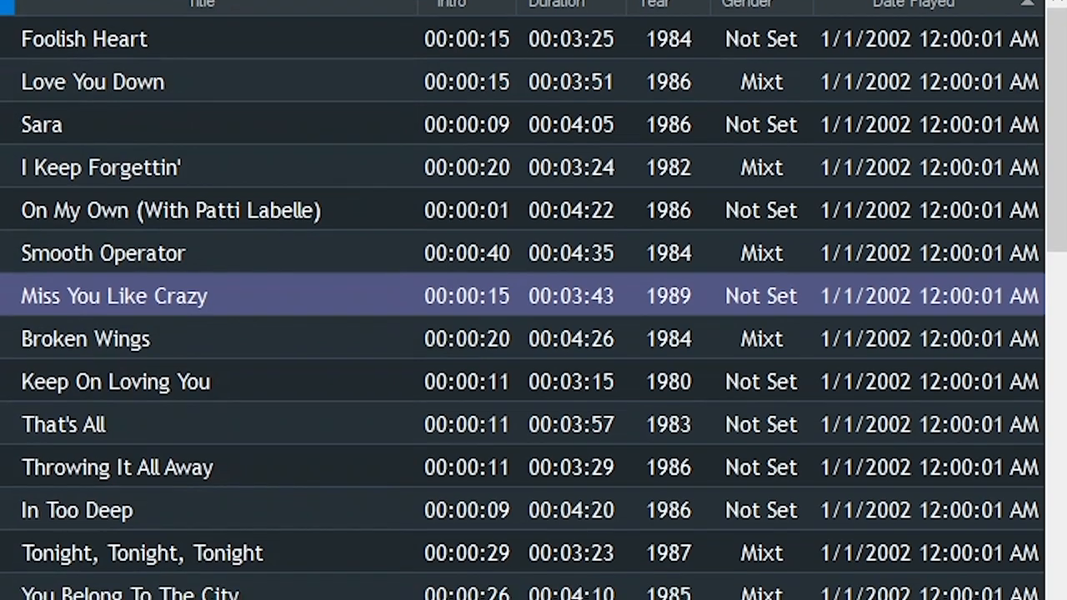
scroll(down, 3)
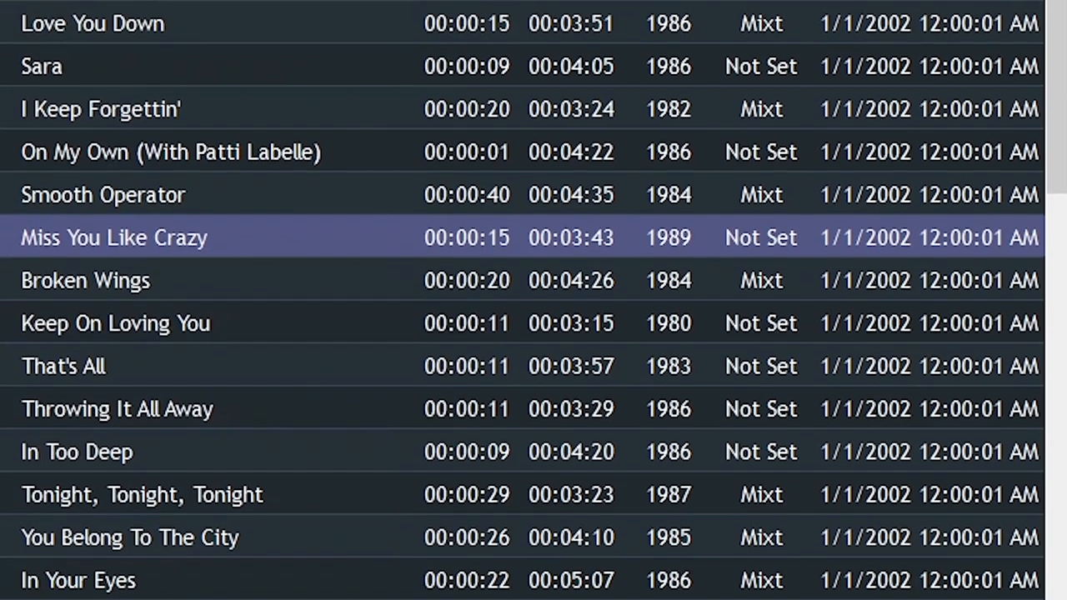
scroll(down, 3)
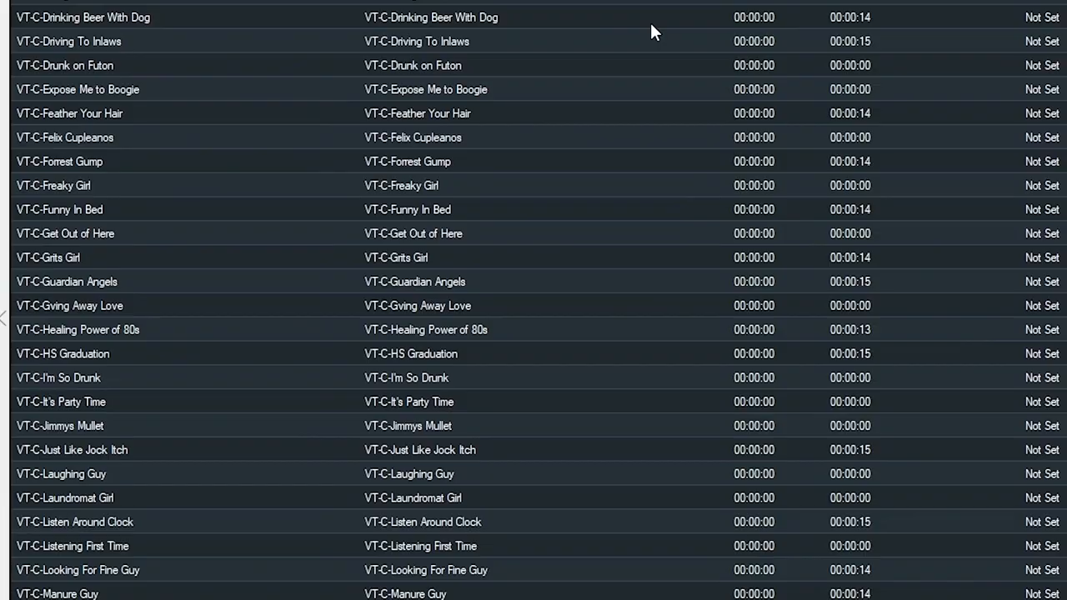
scroll(down, 3)
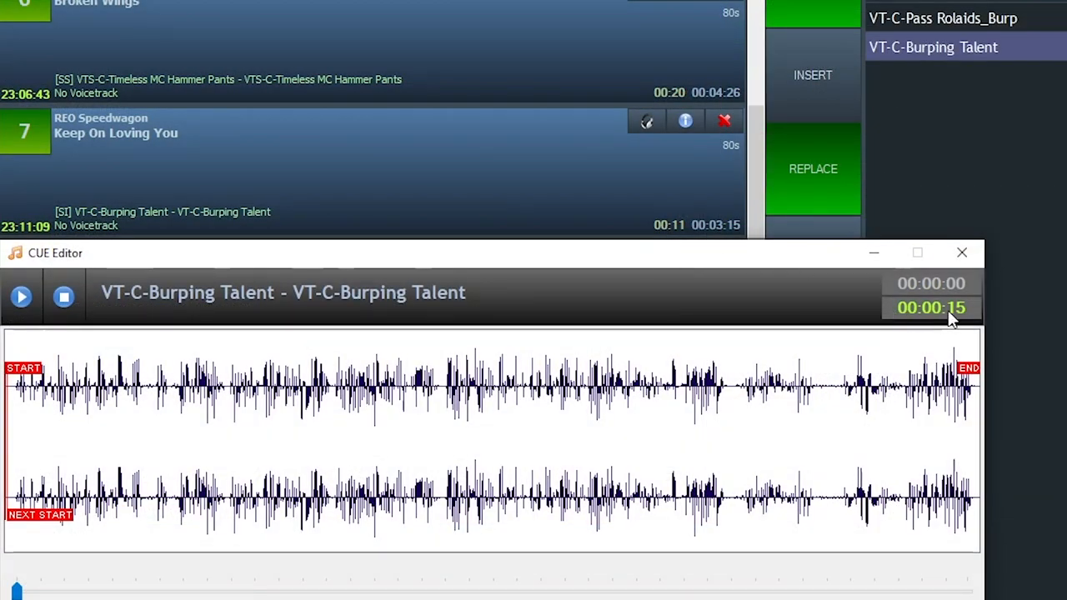
mouse_move(915, 399)
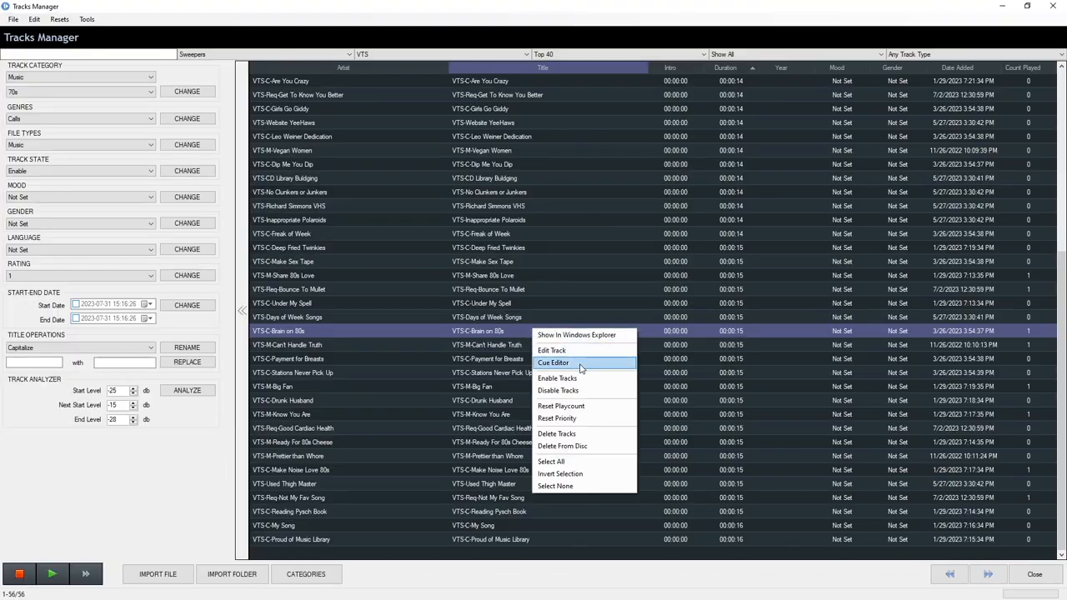
- Open the Cue Editor for the VTS-C-Brain on 80s sweeper
click(554, 362)
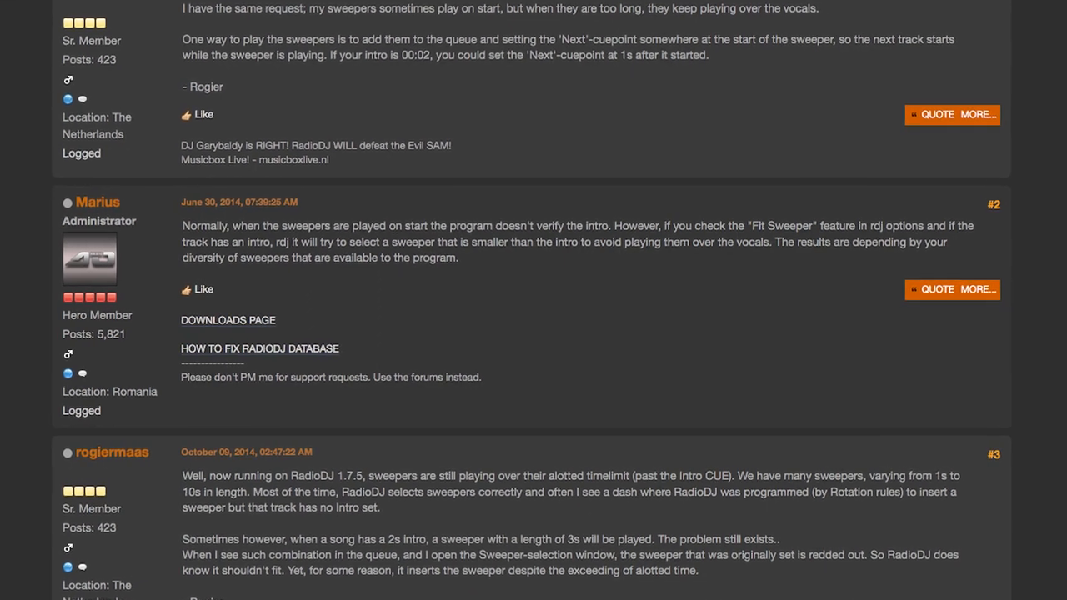
- Scroll the forum thread to the administrator's reply about Fit Sweeper
scroll(down, 3)
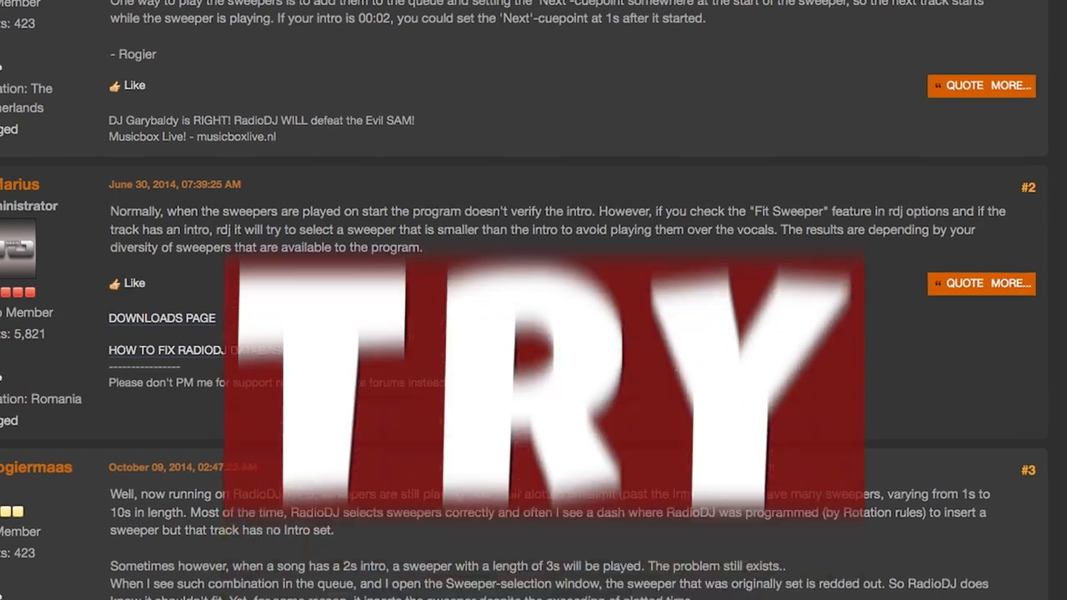
scroll(down, 3)
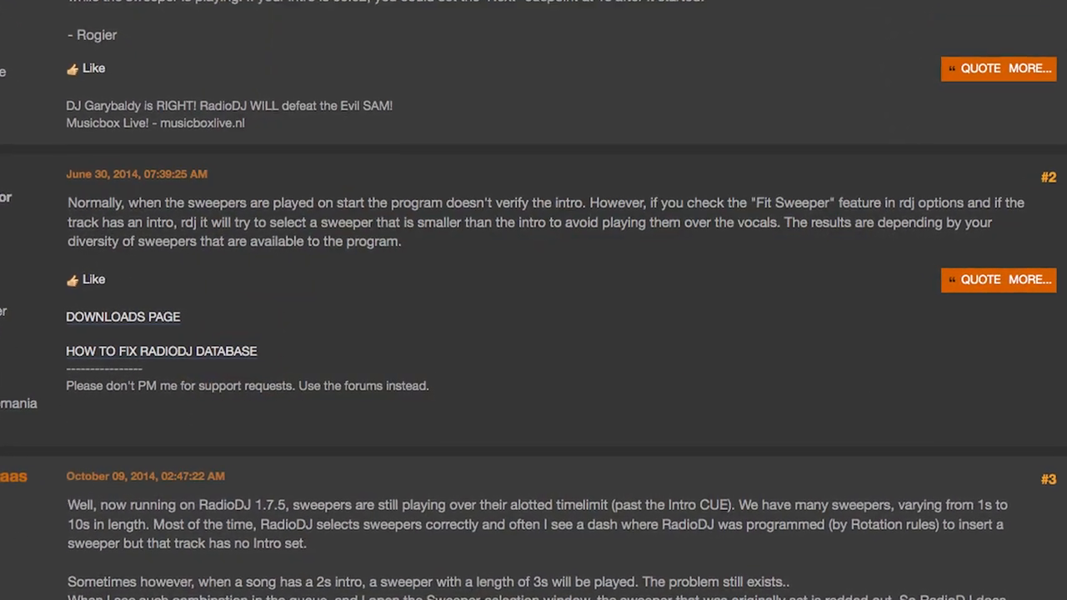
scroll(down, 3)
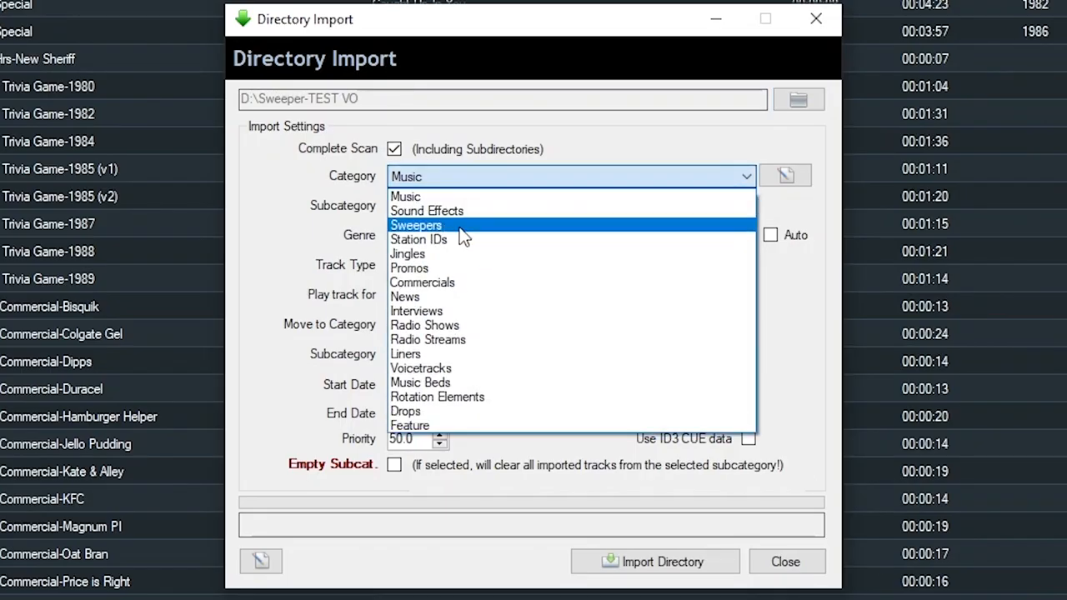
- Choose Sweepers as the category for the D:\Sweeper-TEST VO import
click(416, 225)
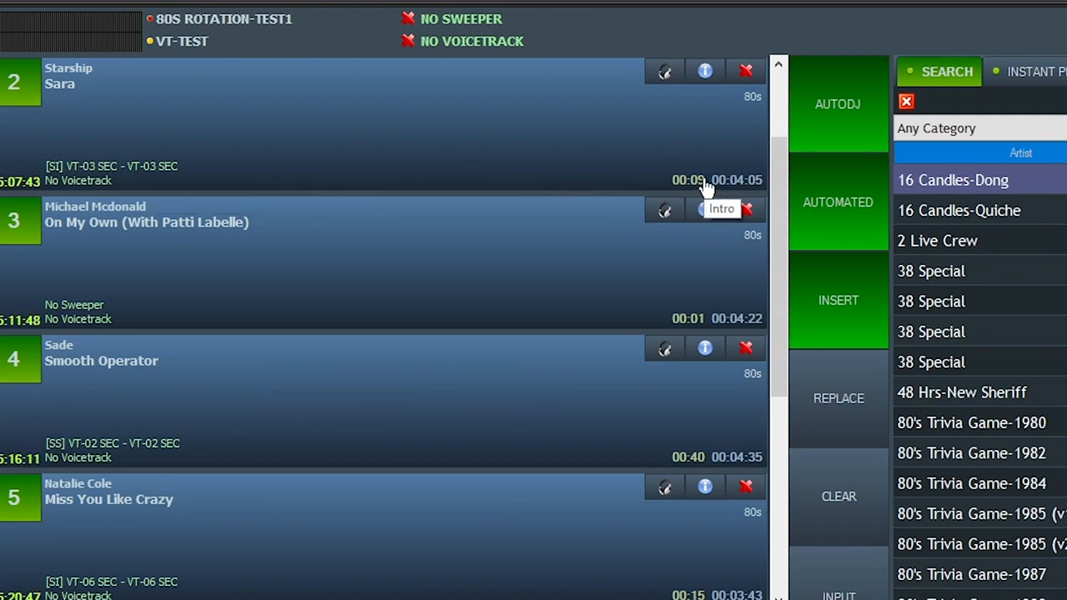
mouse_move(649, 221)
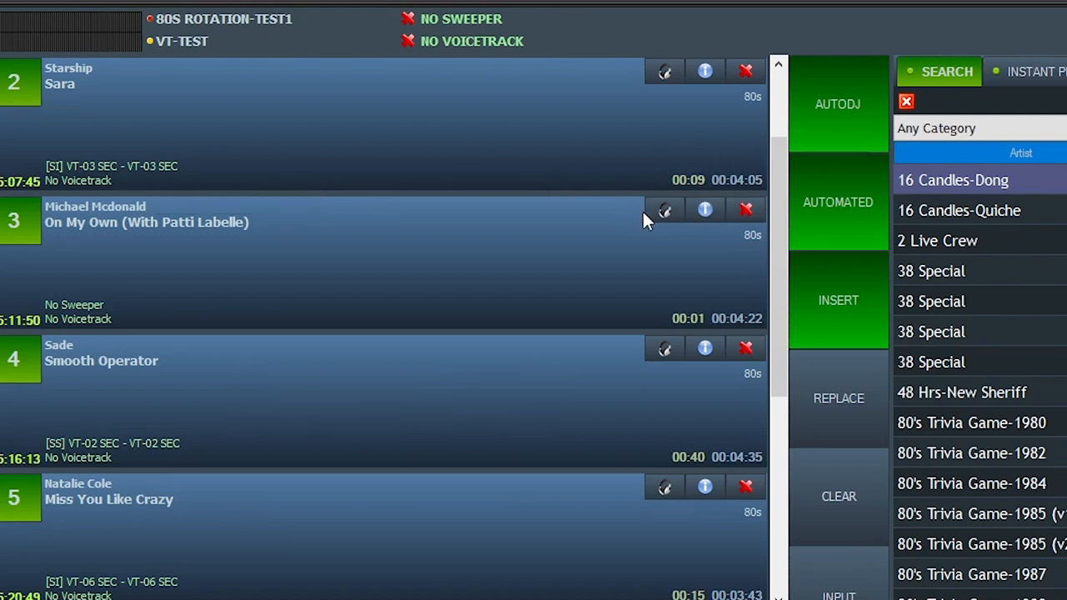
mouse_move(231, 171)
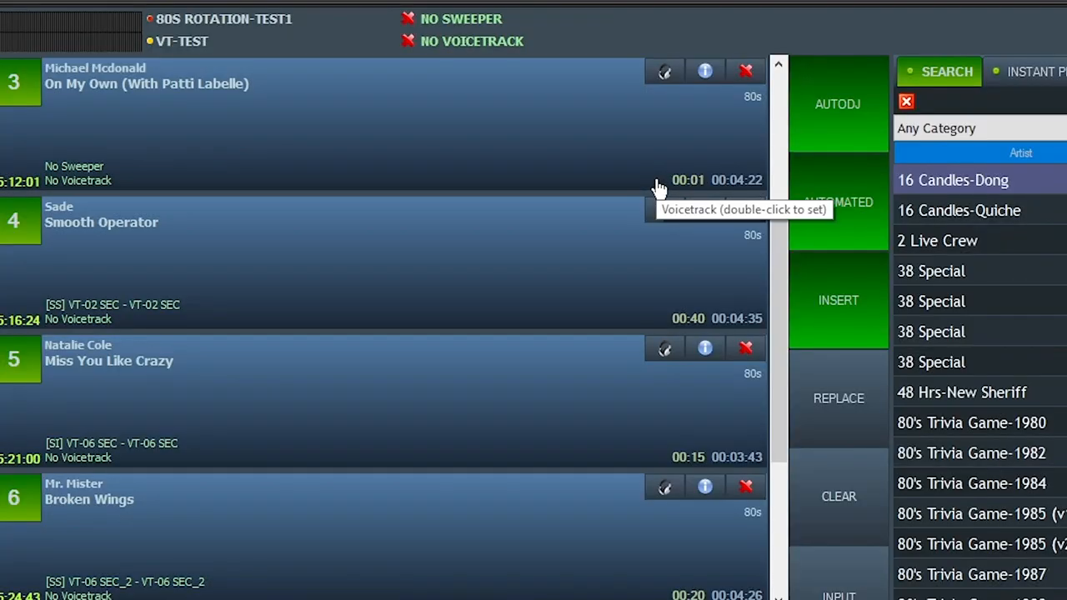
mouse_move(465, 209)
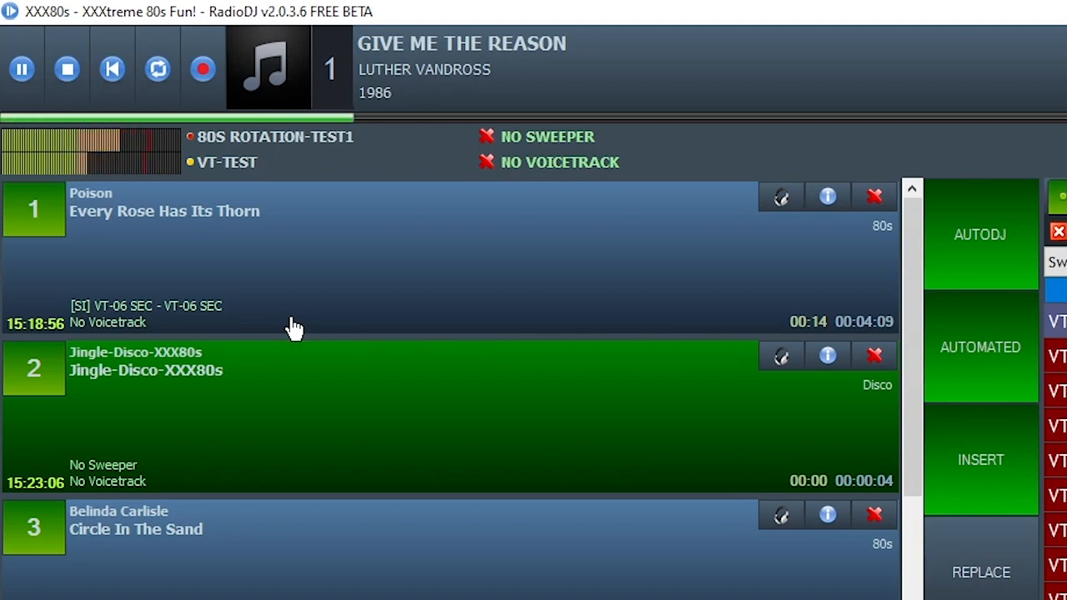
mouse_move(171, 323)
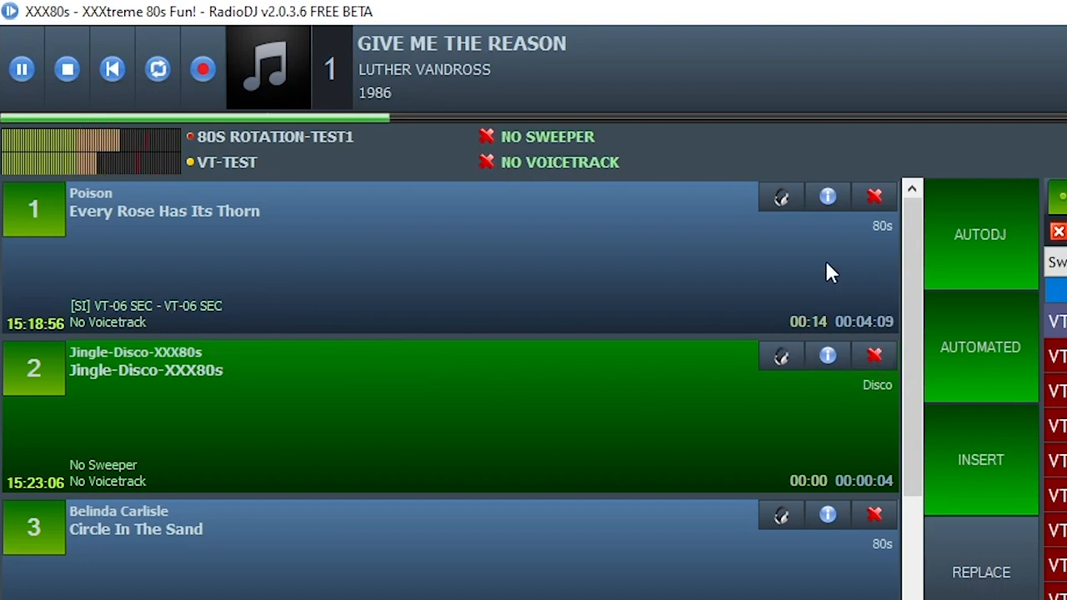
mouse_move(827, 357)
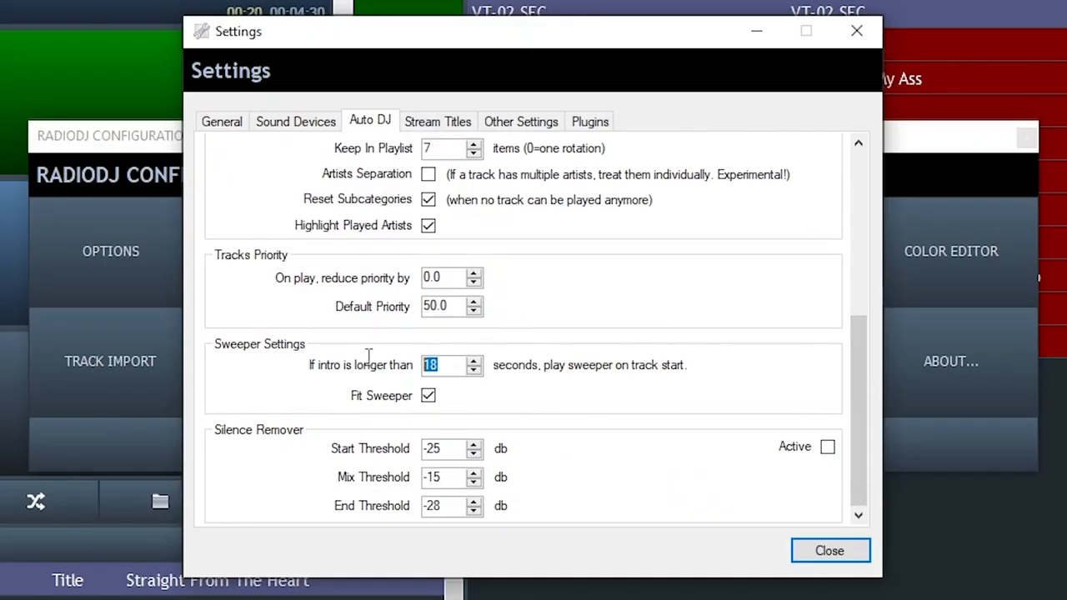
- Change the intro-length sweeper threshold from 18 to 5 seconds and close
text(5)
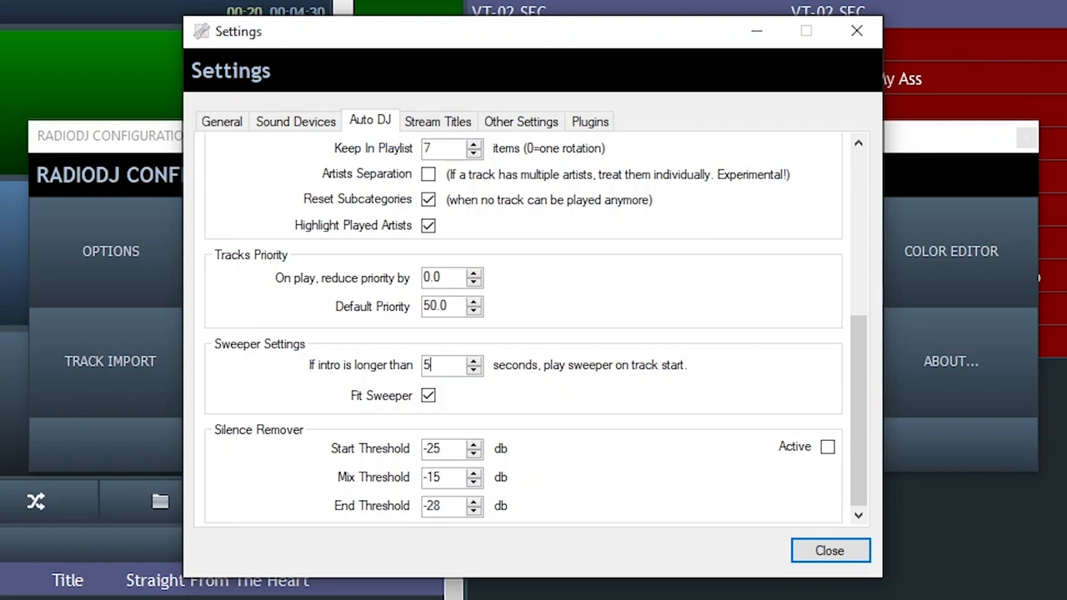
mouse_move(315, 375)
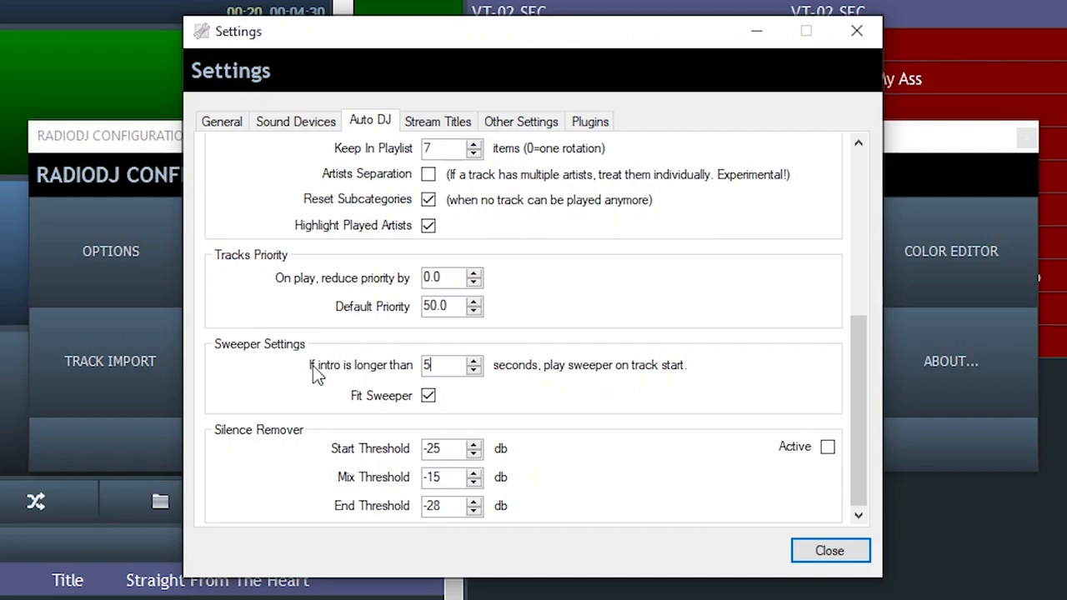
mouse_move(586, 360)
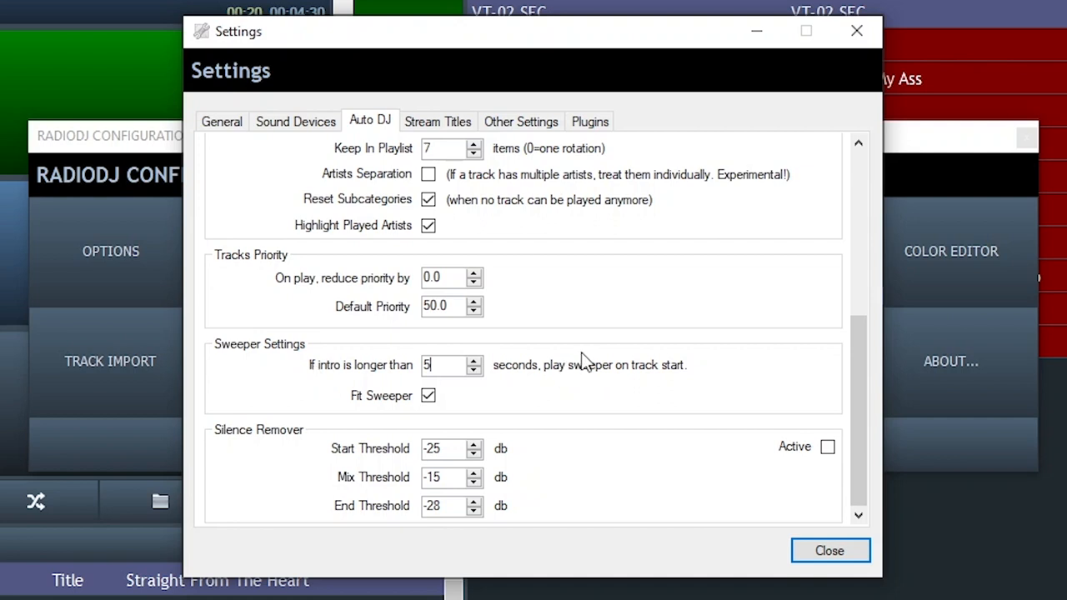
mouse_move(695, 390)
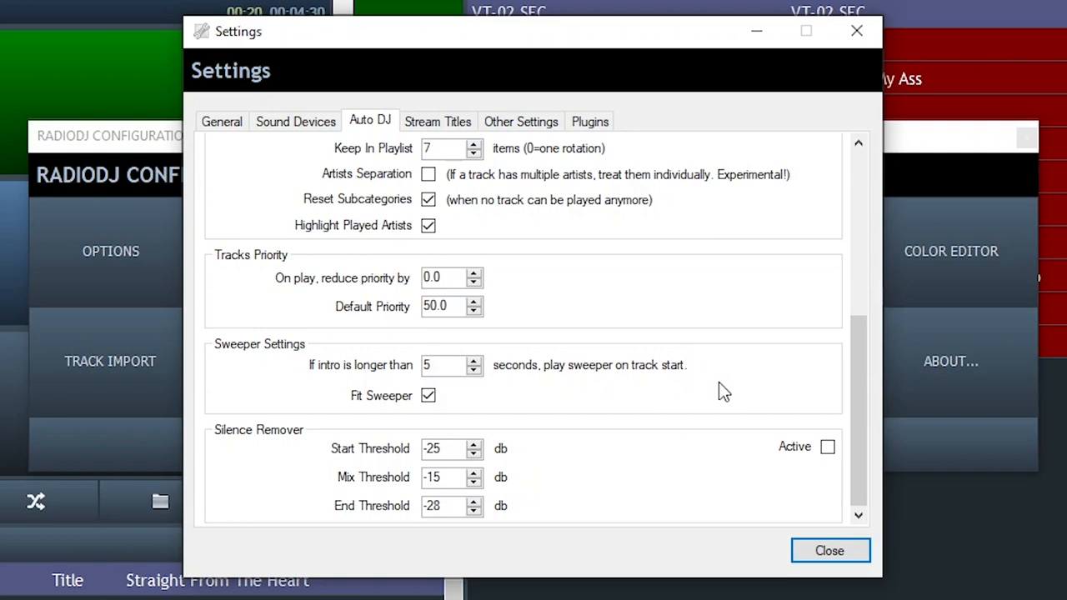
click(829, 550)
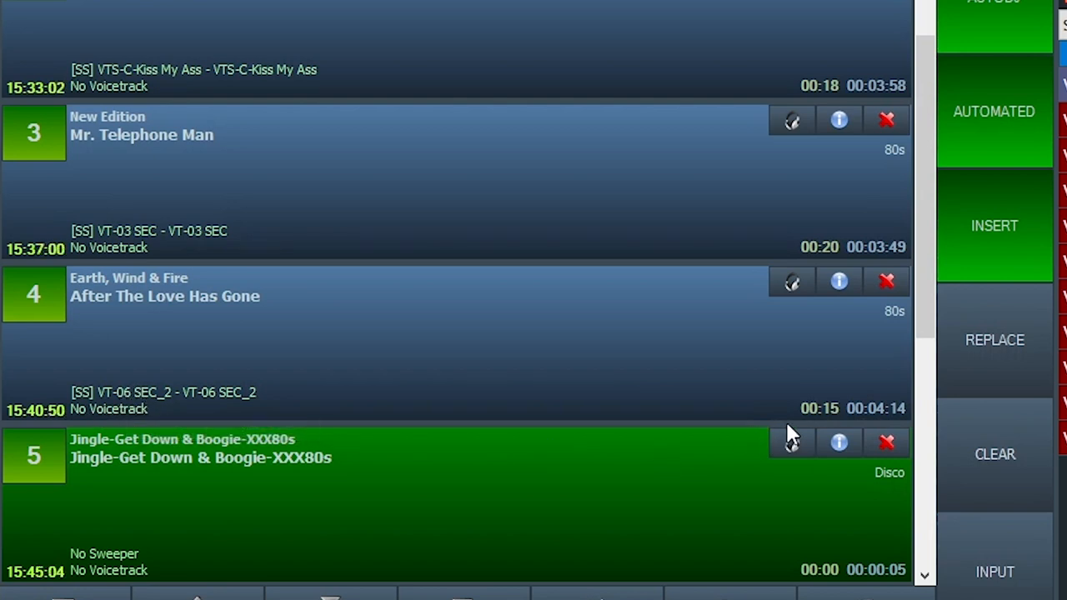
mouse_move(167, 400)
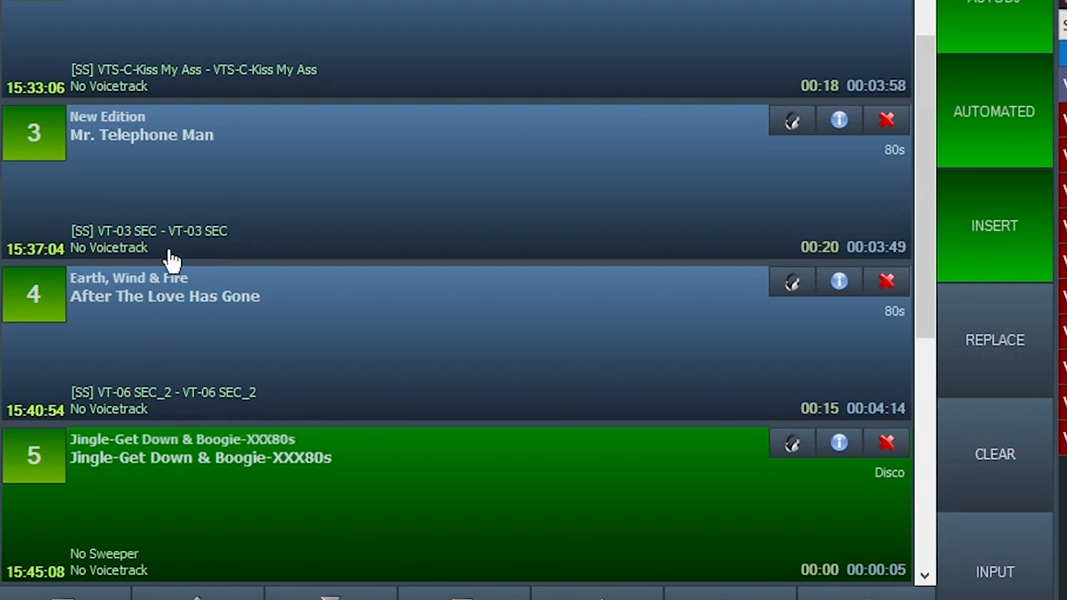
scroll(down, 3)
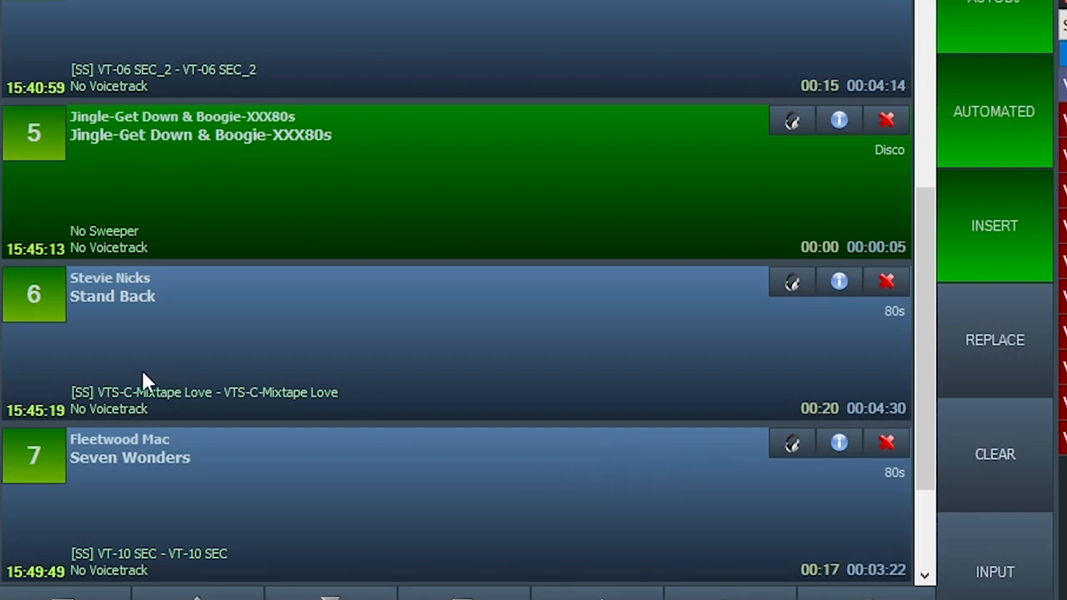
mouse_move(572, 446)
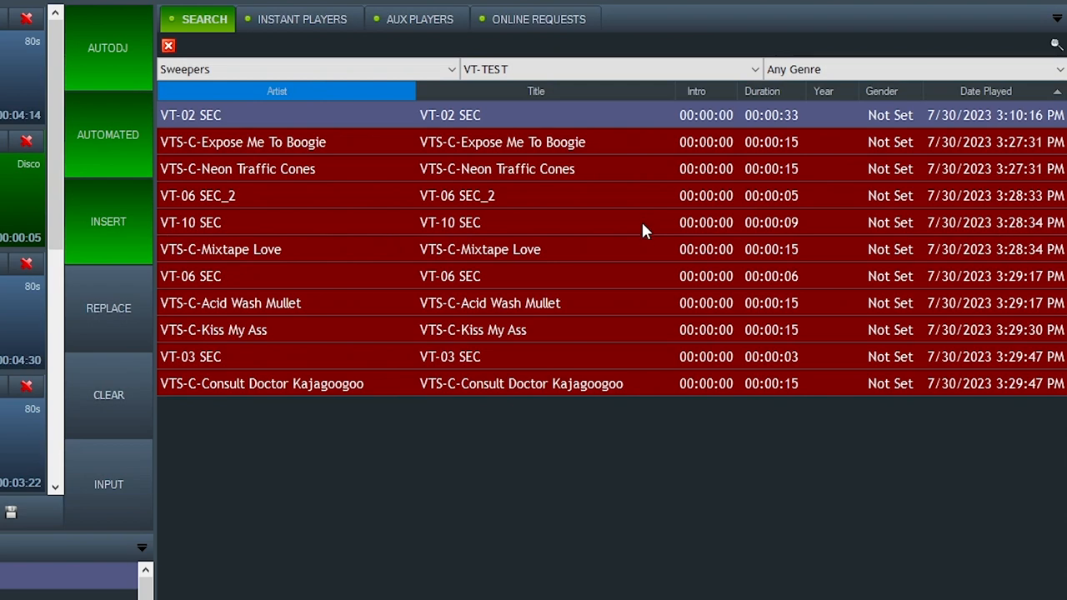
mouse_move(1003, 94)
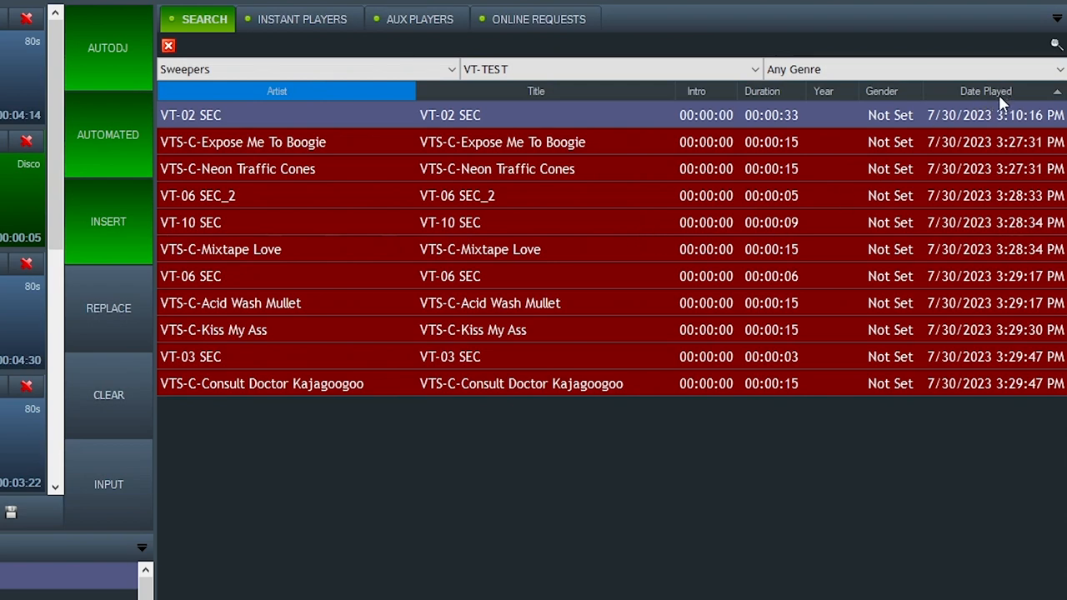
mouse_move(225, 359)
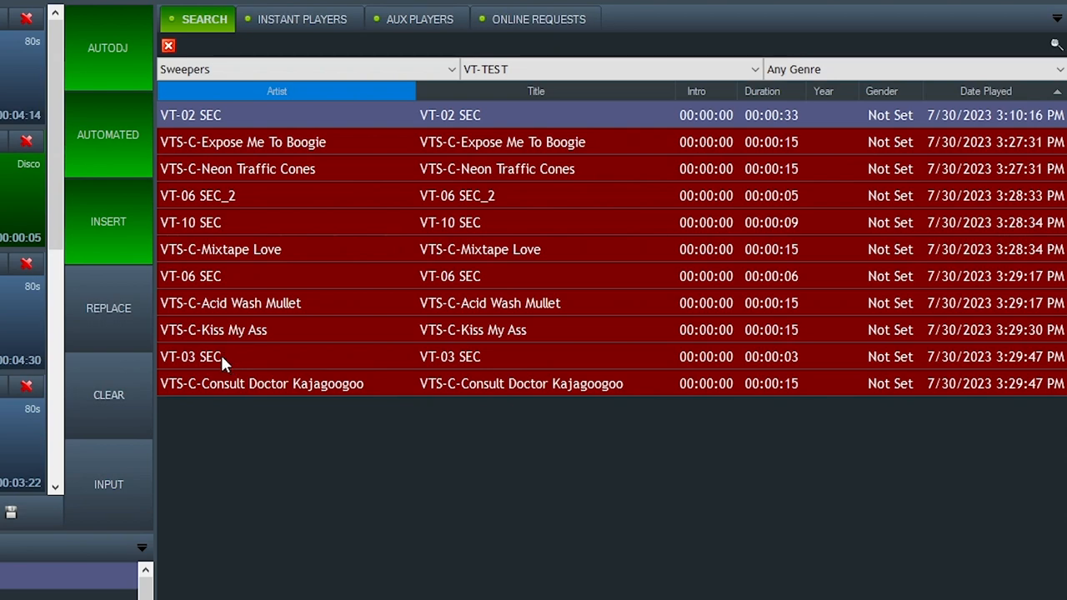
mouse_move(1009, 105)
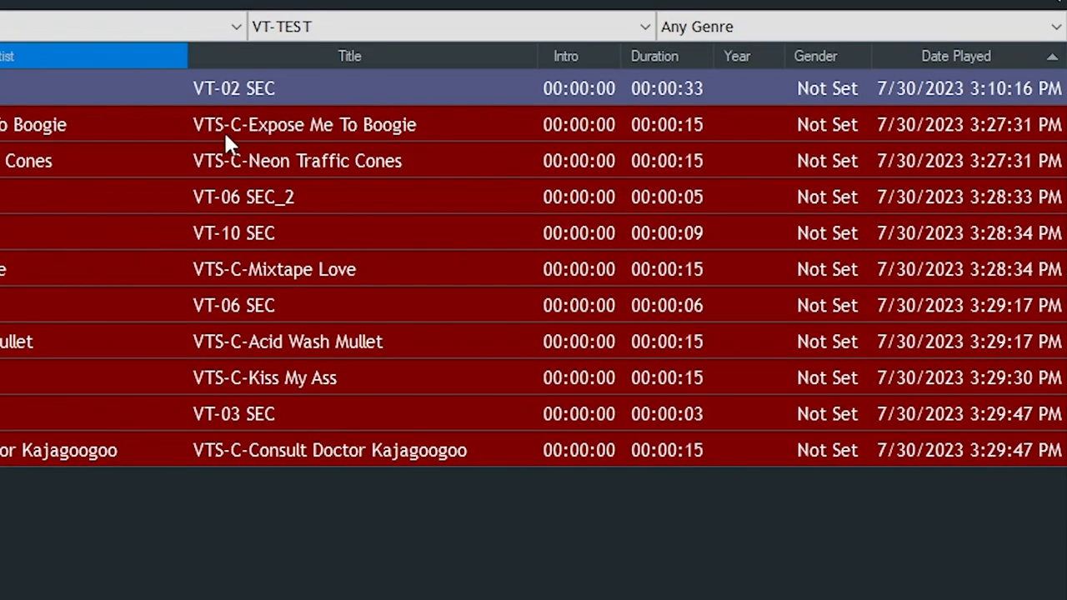
mouse_move(183, 127)
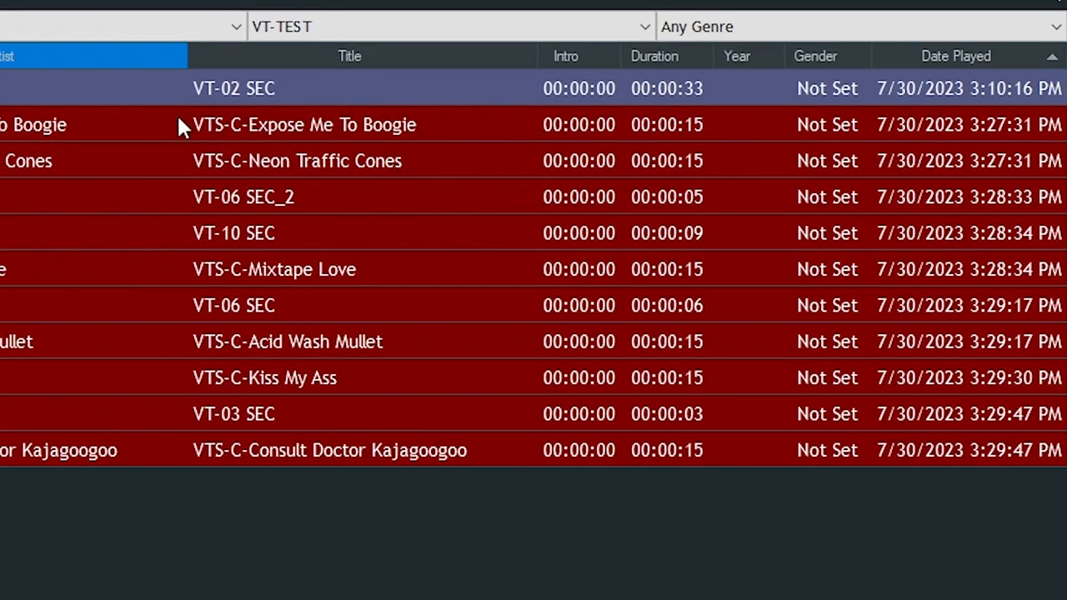
mouse_move(269, 203)
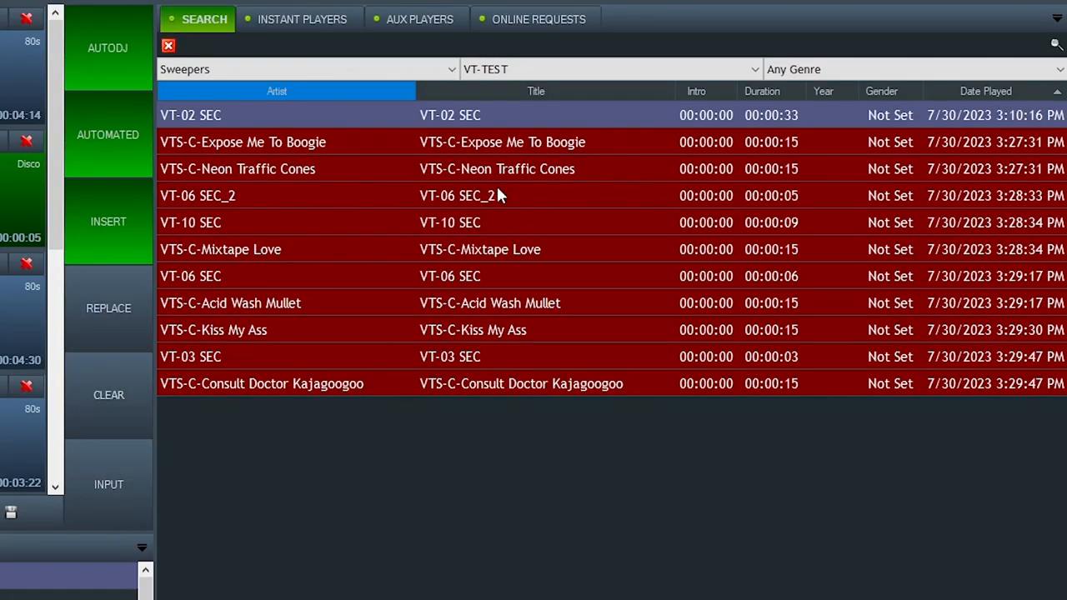
mouse_move(474, 115)
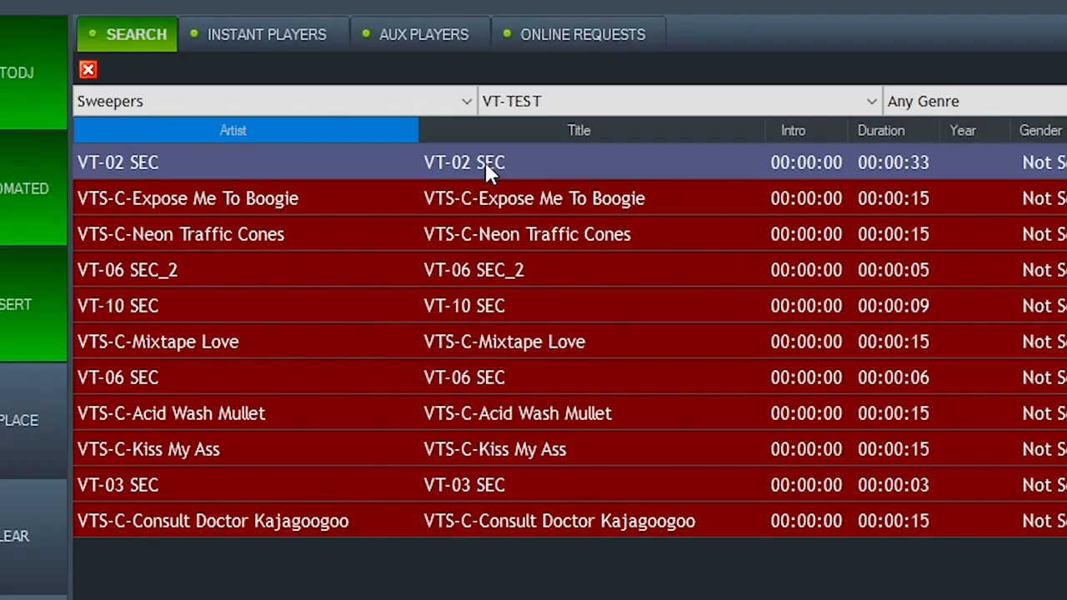
mouse_move(509, 371)
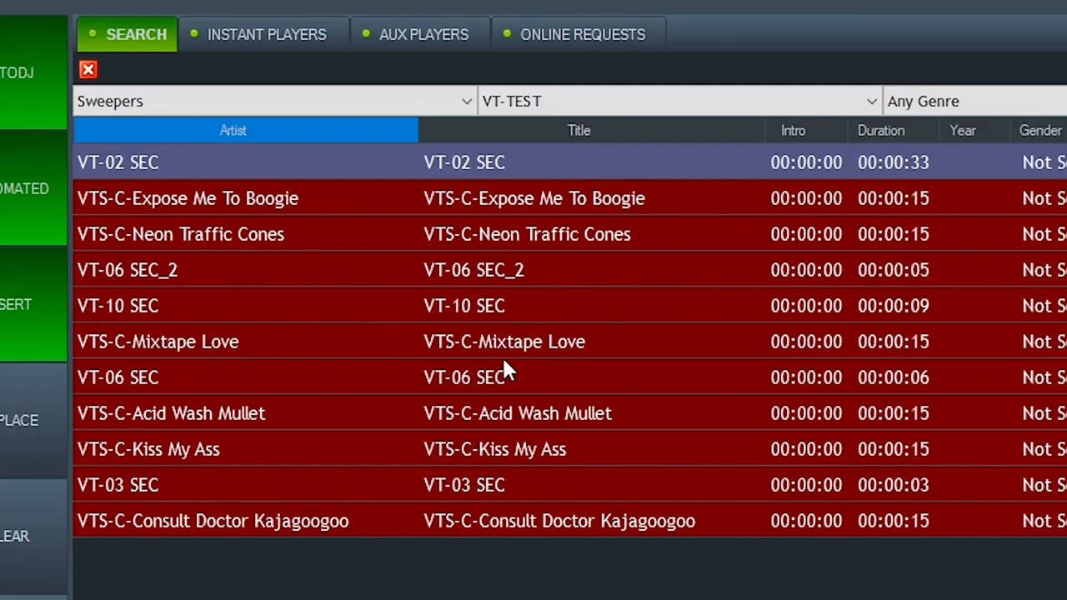
mouse_move(642, 273)
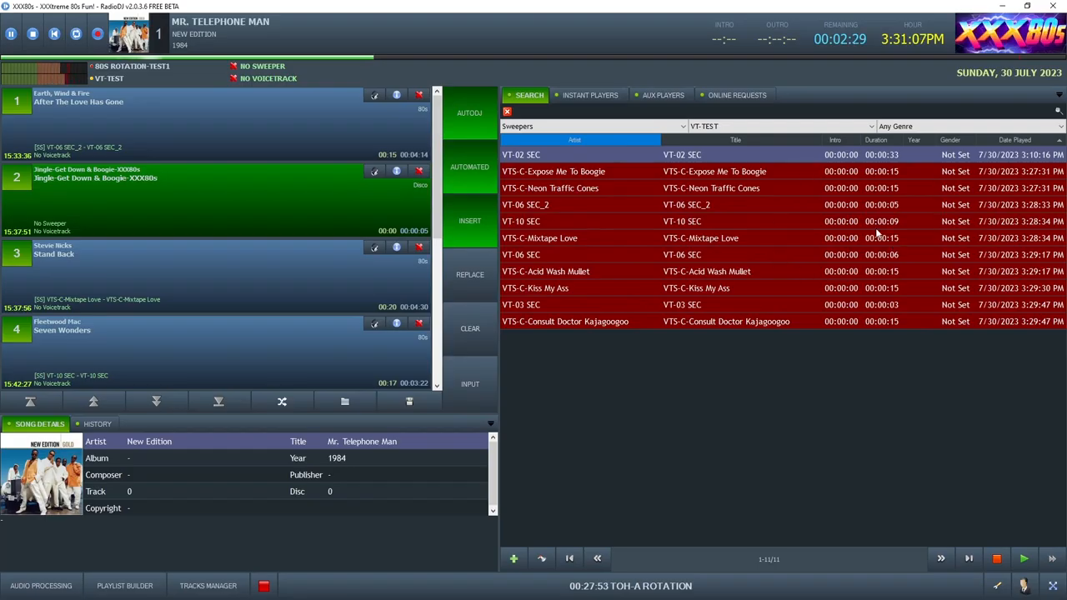
mouse_move(748, 343)
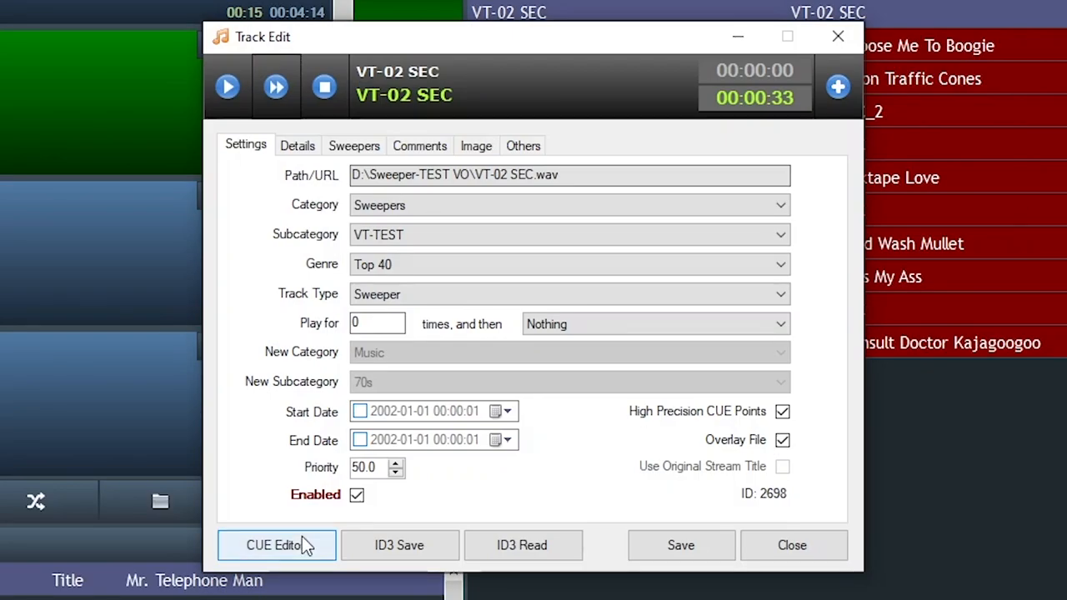
- In VT-02 SEC's CUE Editor, place the NEXT cue near 19 s and the END cue at 22 s
click(276, 544)
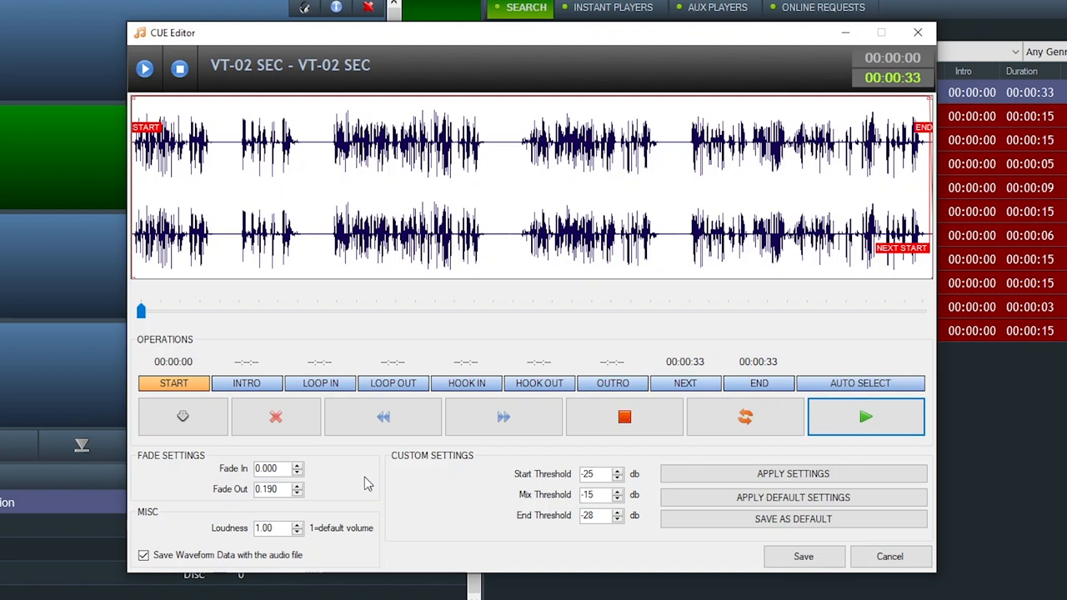
click(684, 382)
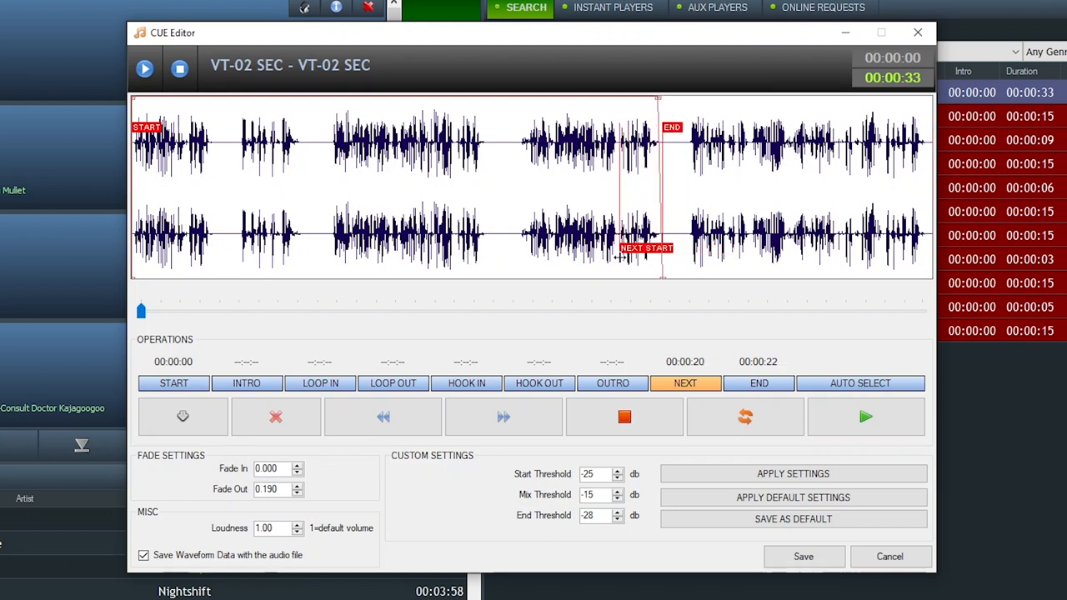
click(759, 382)
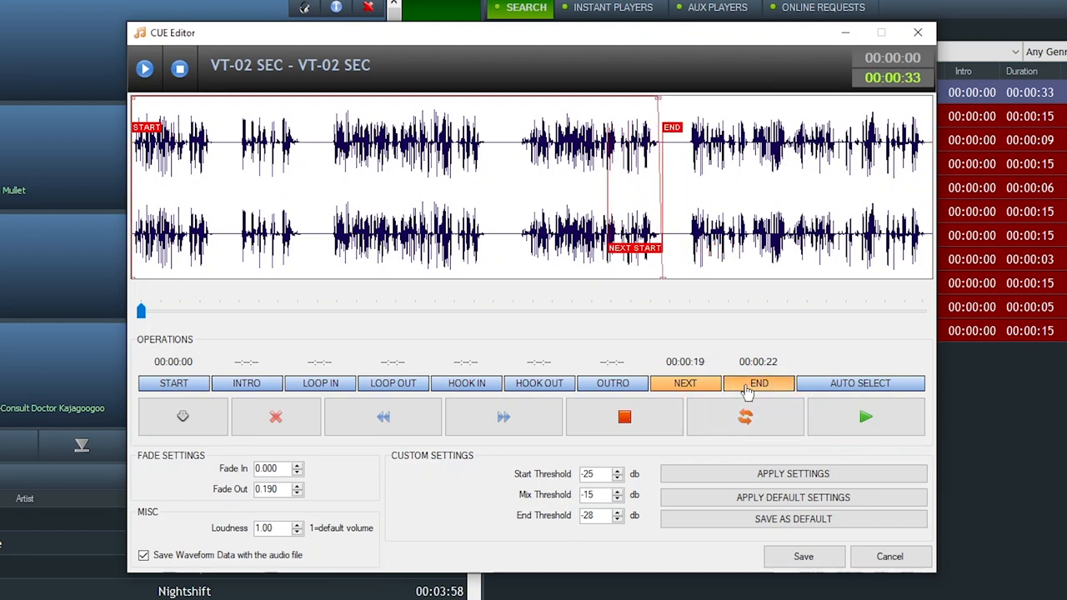
click(758, 383)
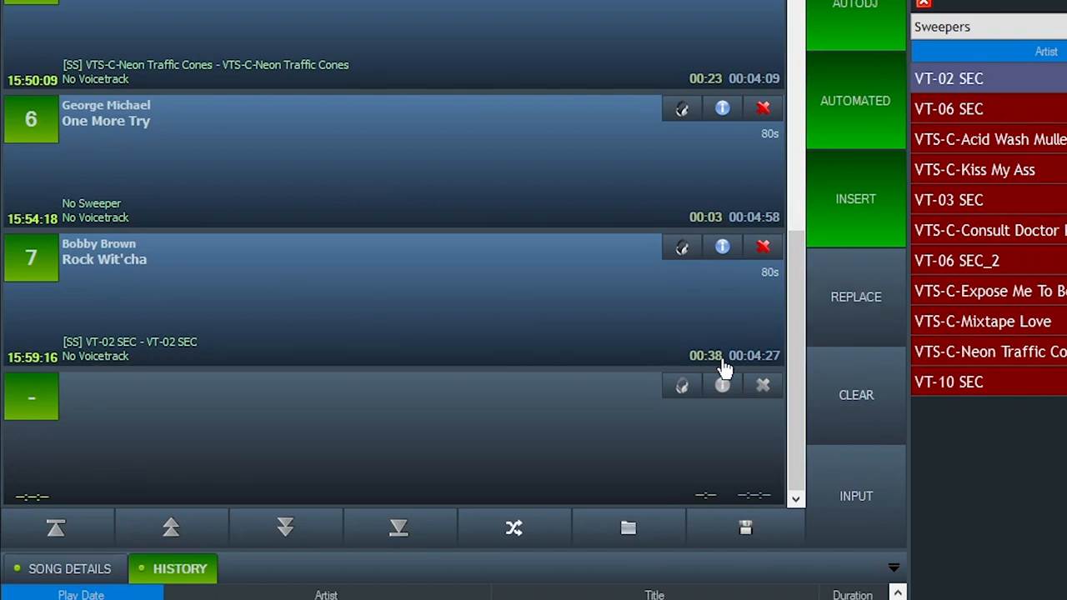
mouse_move(106, 359)
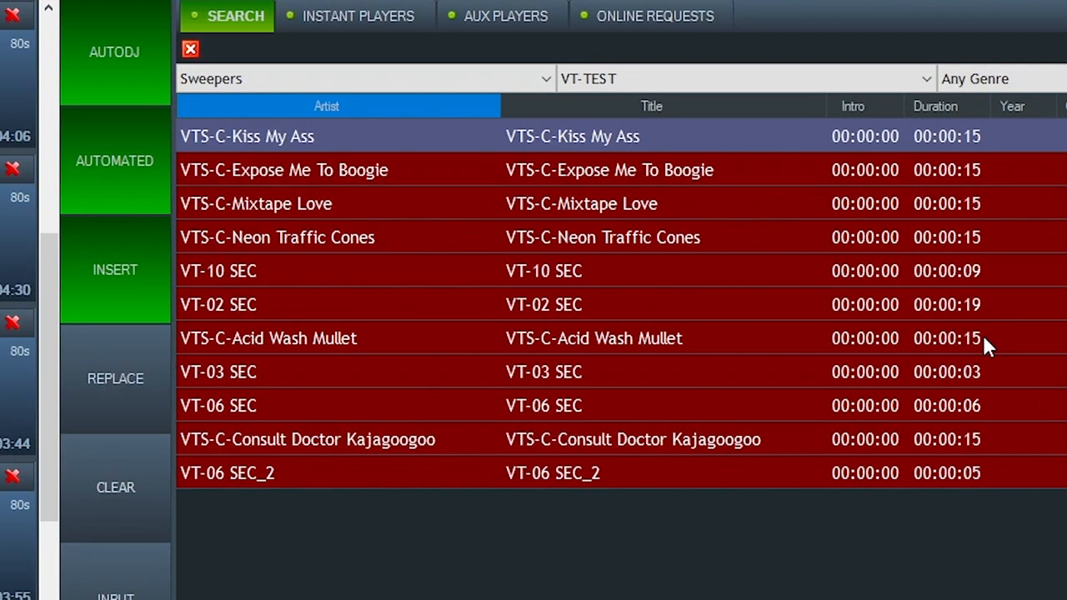
mouse_move(953, 246)
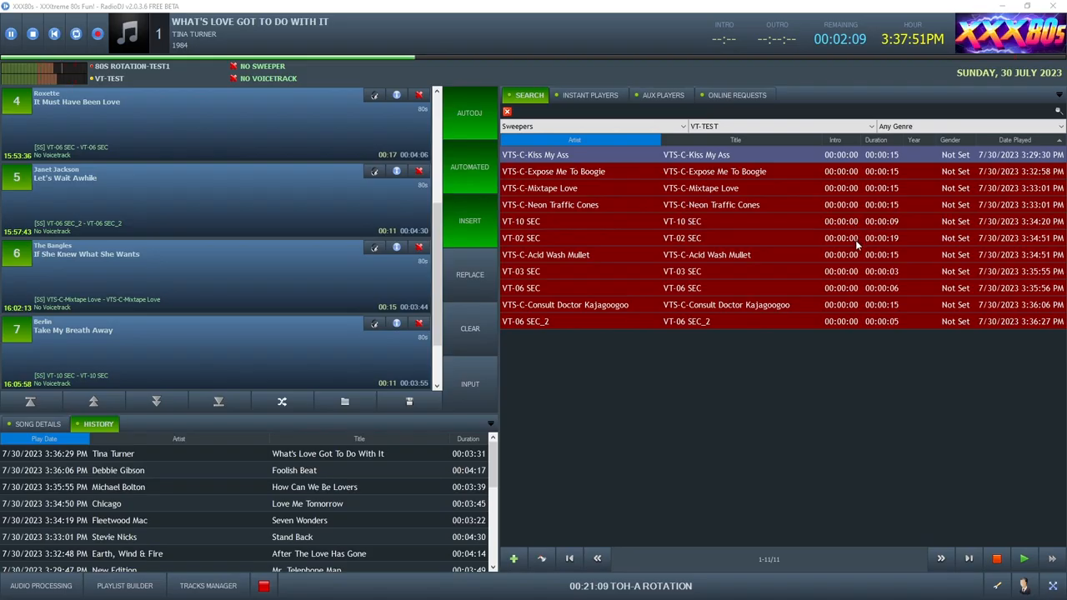
mouse_move(286, 265)
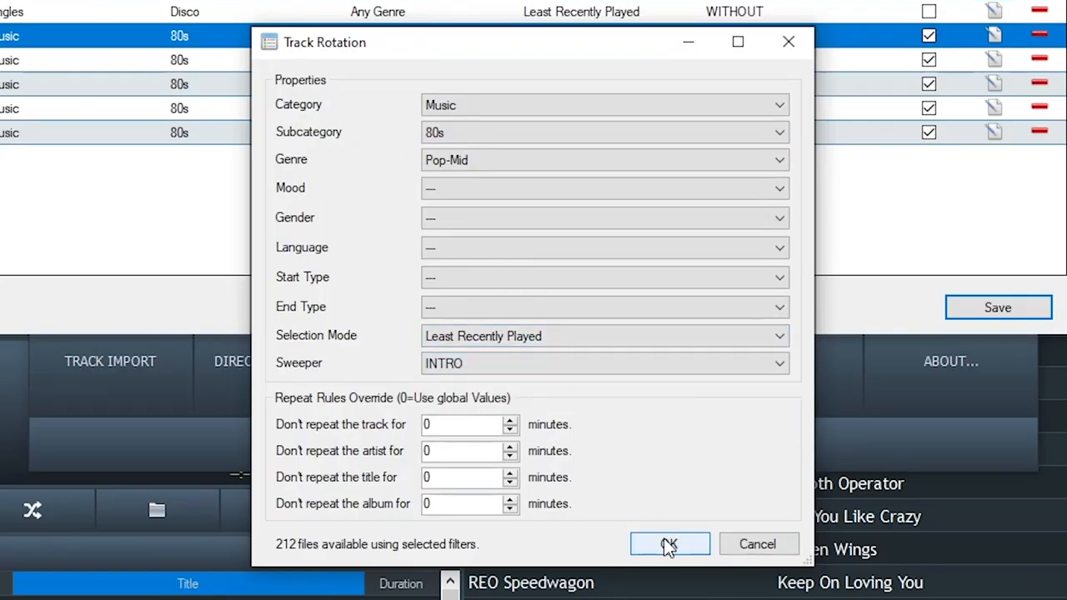
- Review VT-03 SEC's Sweeper-type track settings, then close its Track Edit window
click(669, 543)
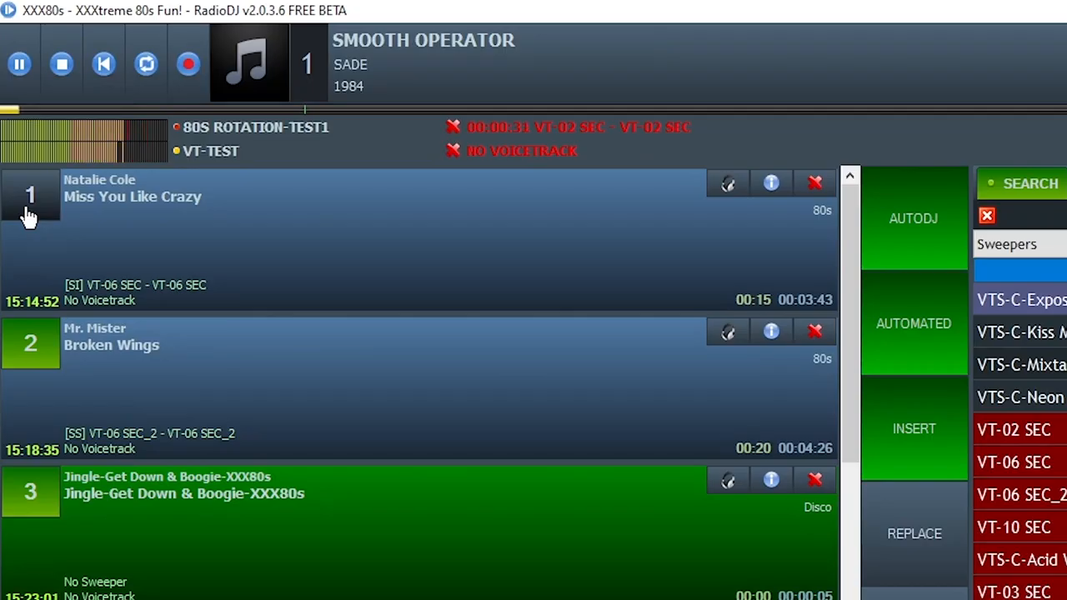
scroll(down, 3)
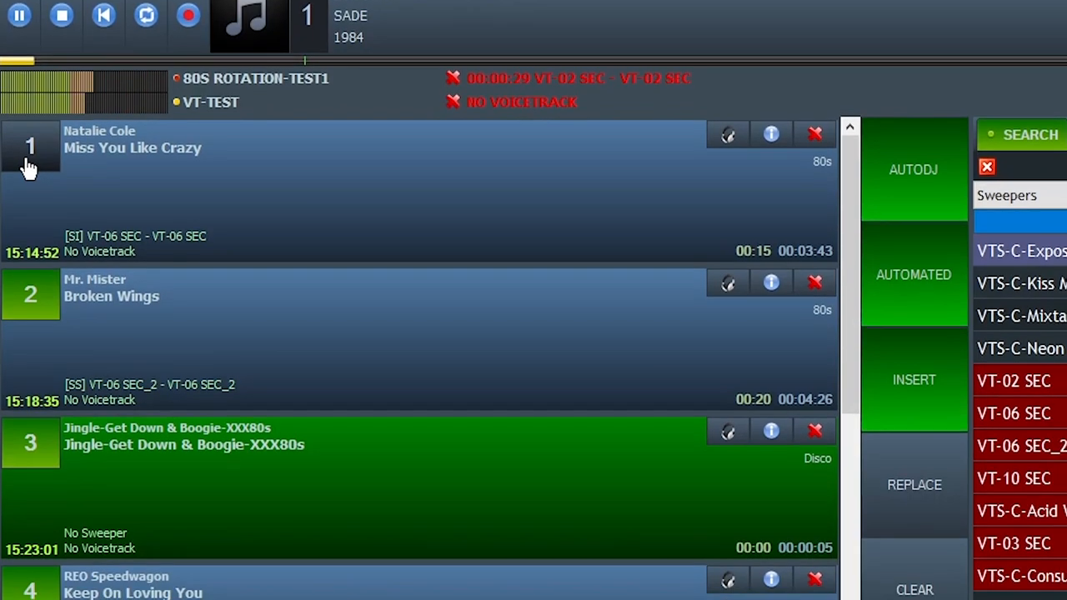
scroll(down, 3)
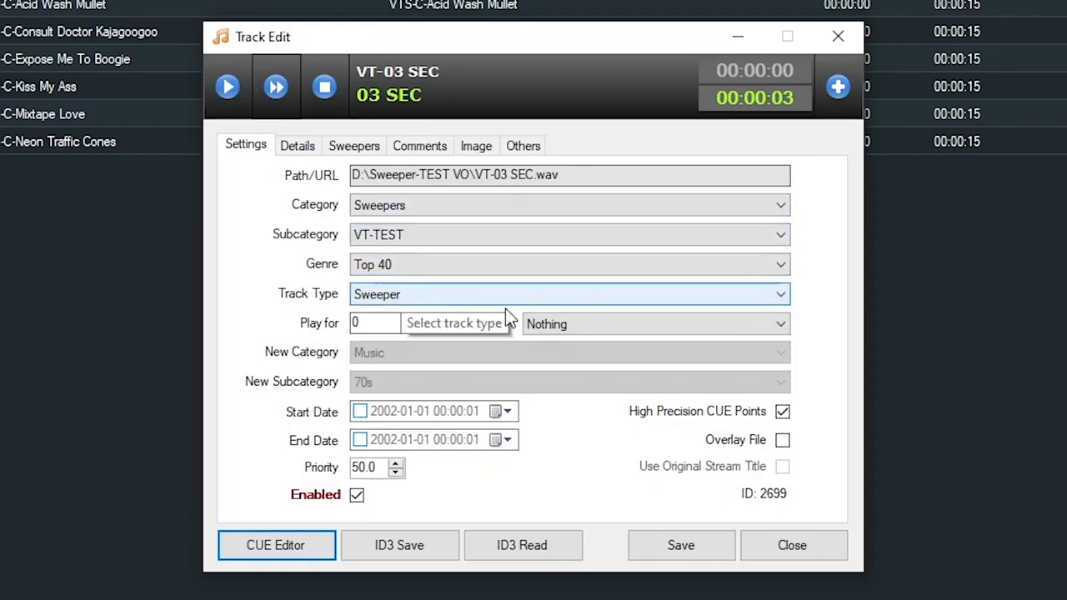
click(783, 440)
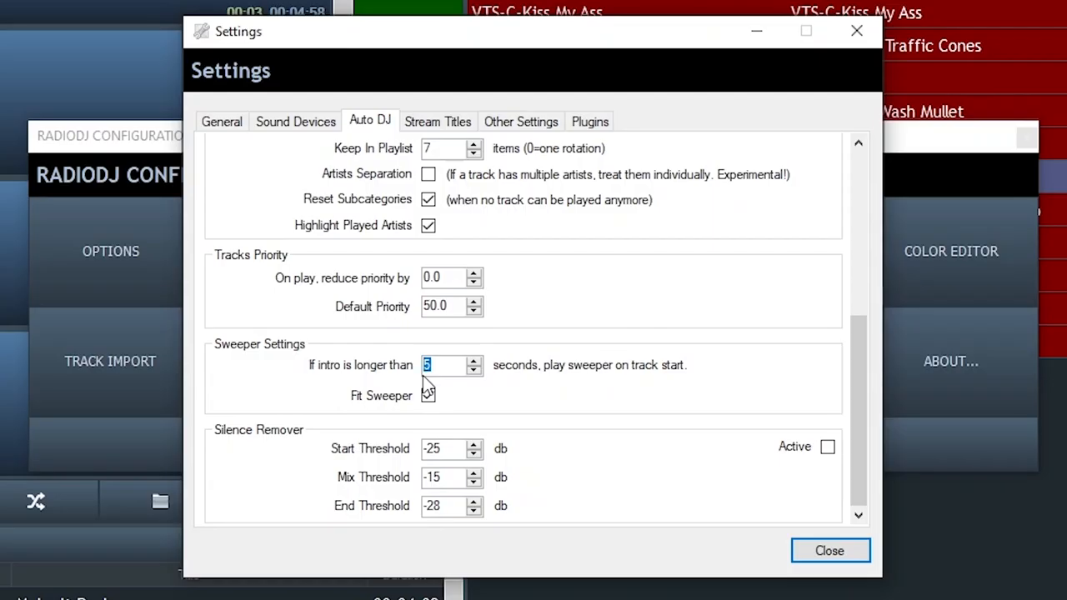
- Enter 20 in the sweeper 'If intro is longer than' field, then change it back to 5
text(20)
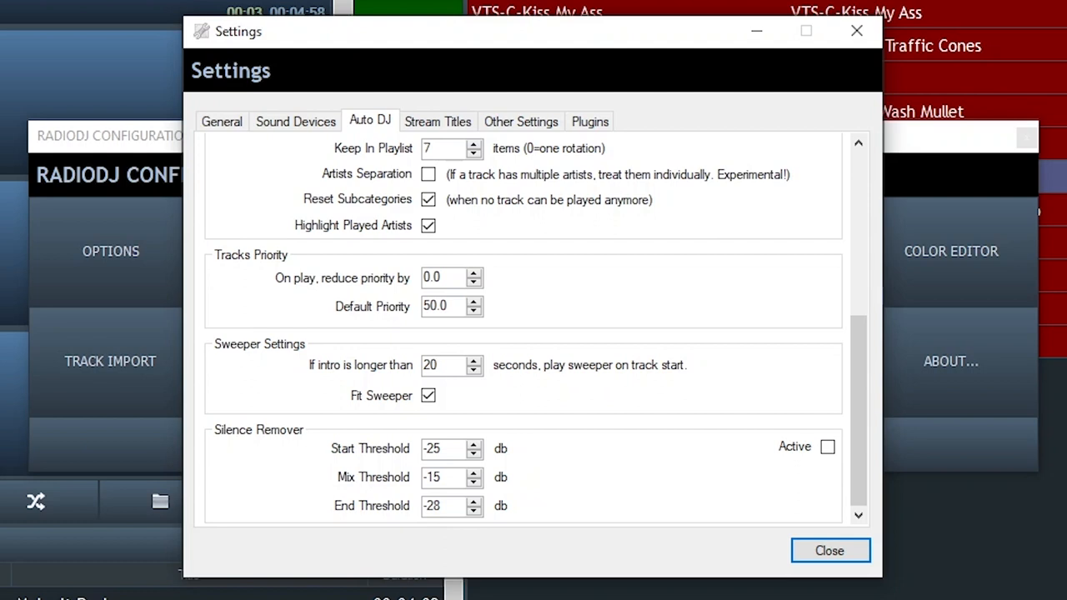
click(450, 365)
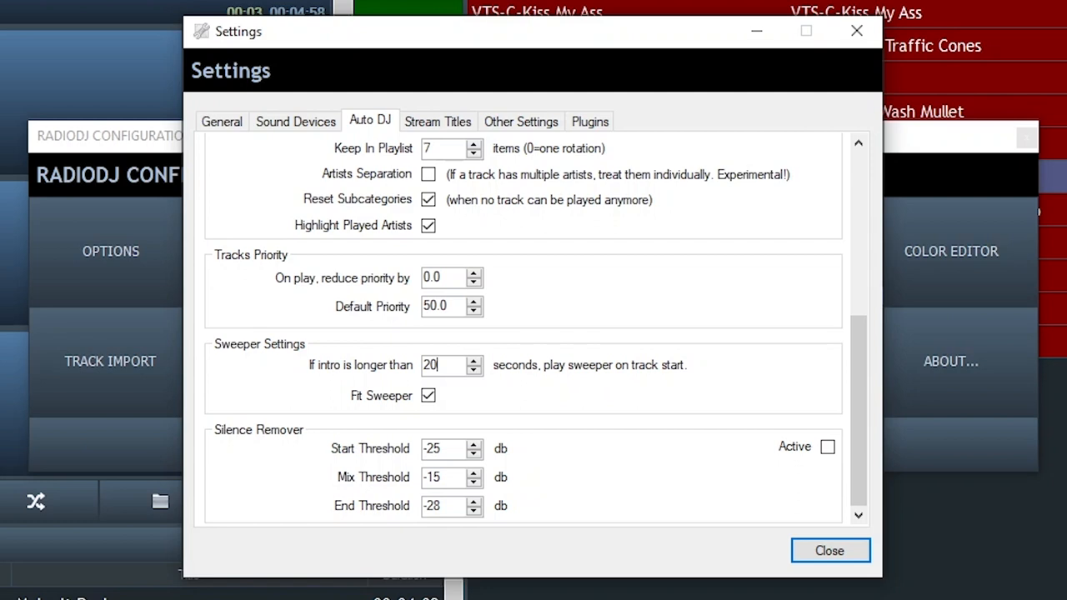
text(5)
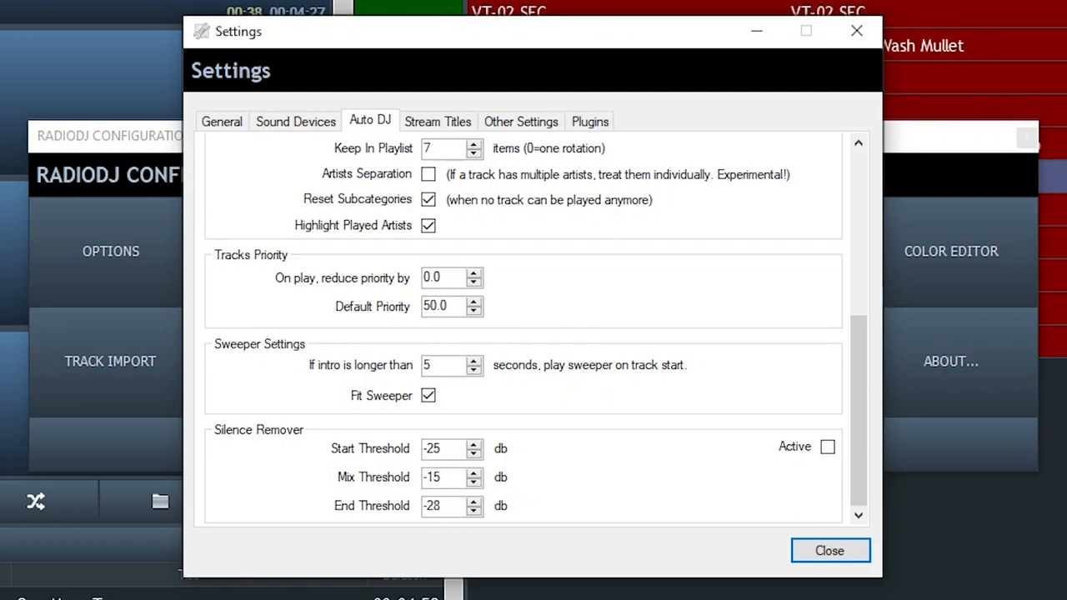
click(829, 551)
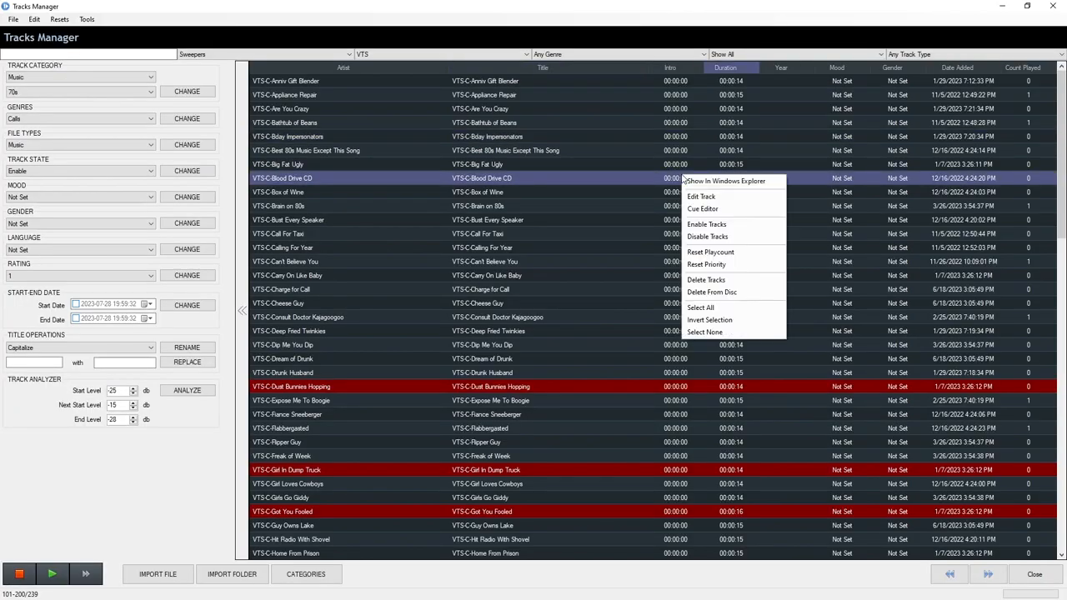
- Choose Edit Track for VTS-C-Blood Drive CD in Tracks Manager
click(703, 208)
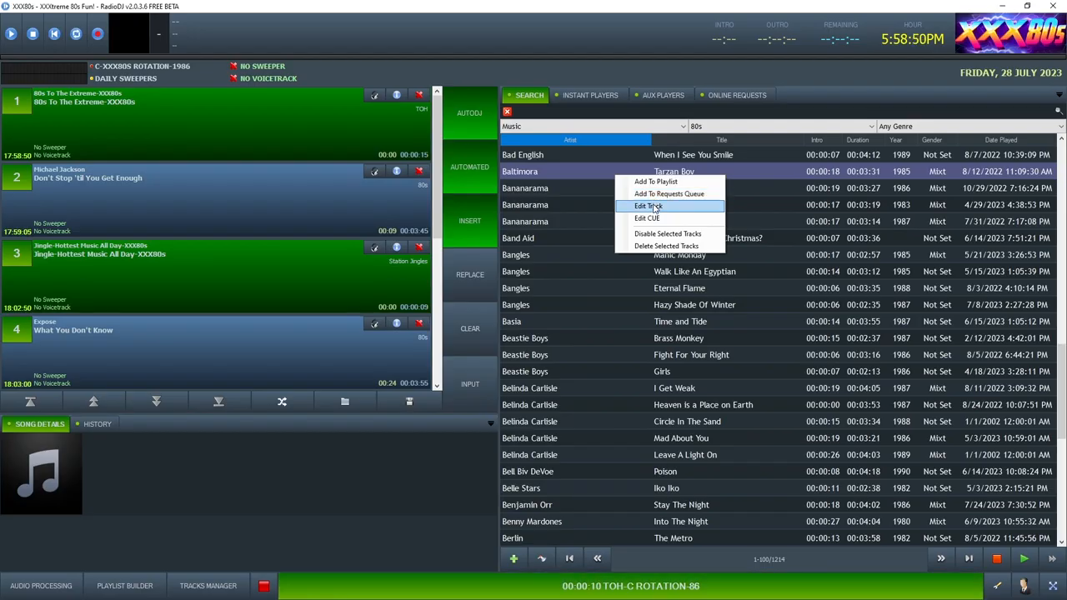
- Open Tarzan Boy's Edit Track window, check its Voice start type, then view the Details tab
click(649, 206)
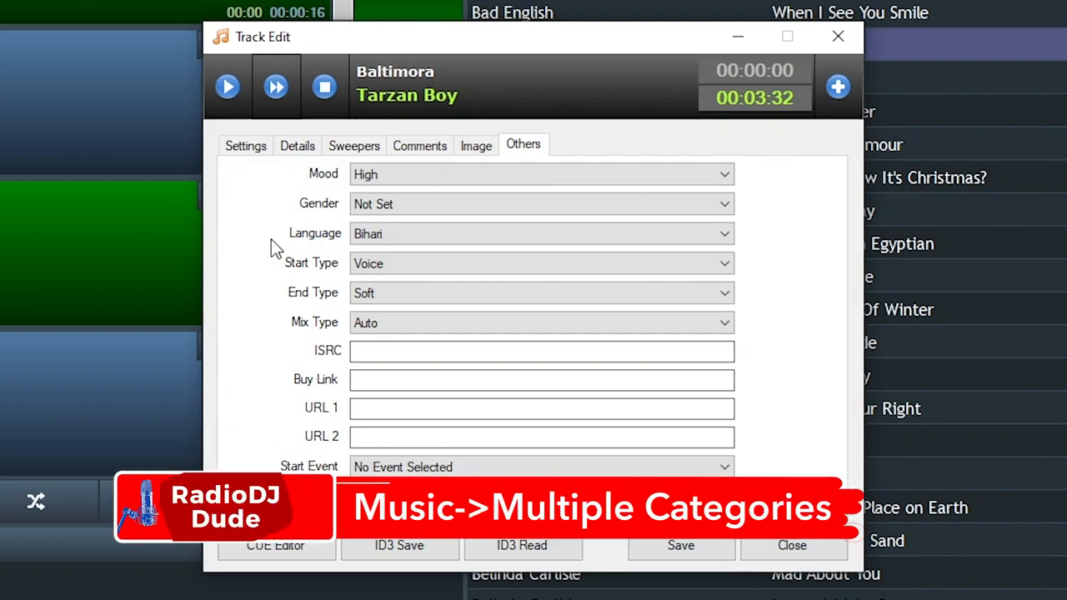
mouse_move(327, 247)
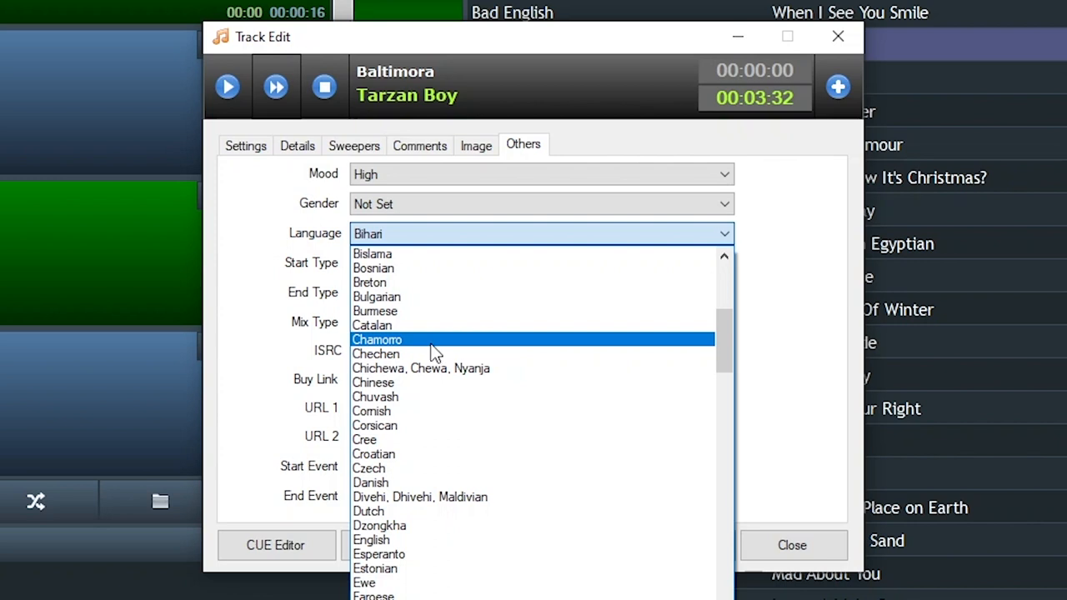
scroll(up, 3)
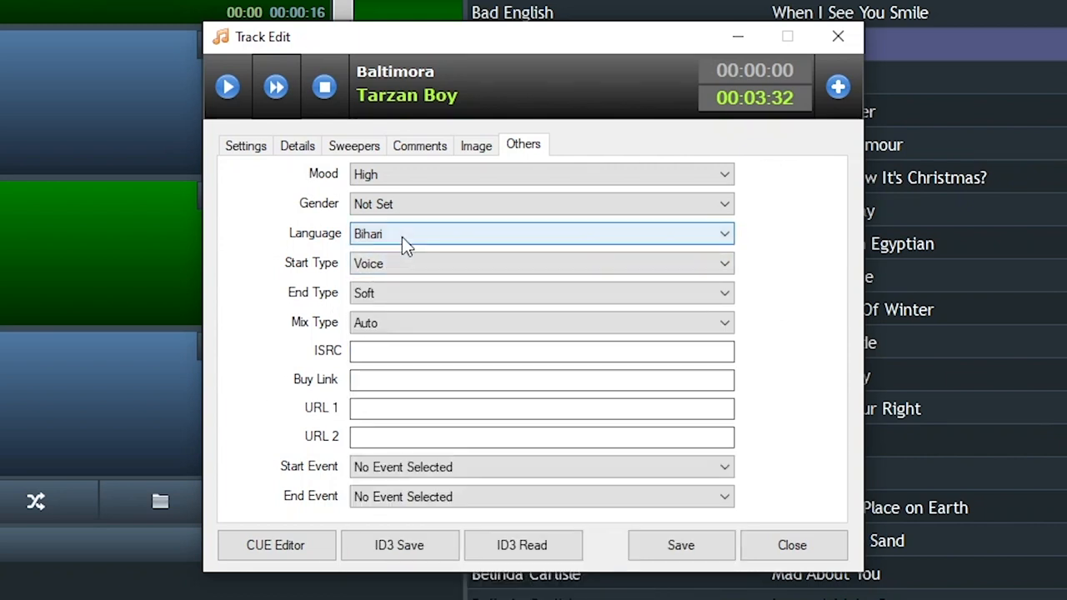
mouse_move(321, 166)
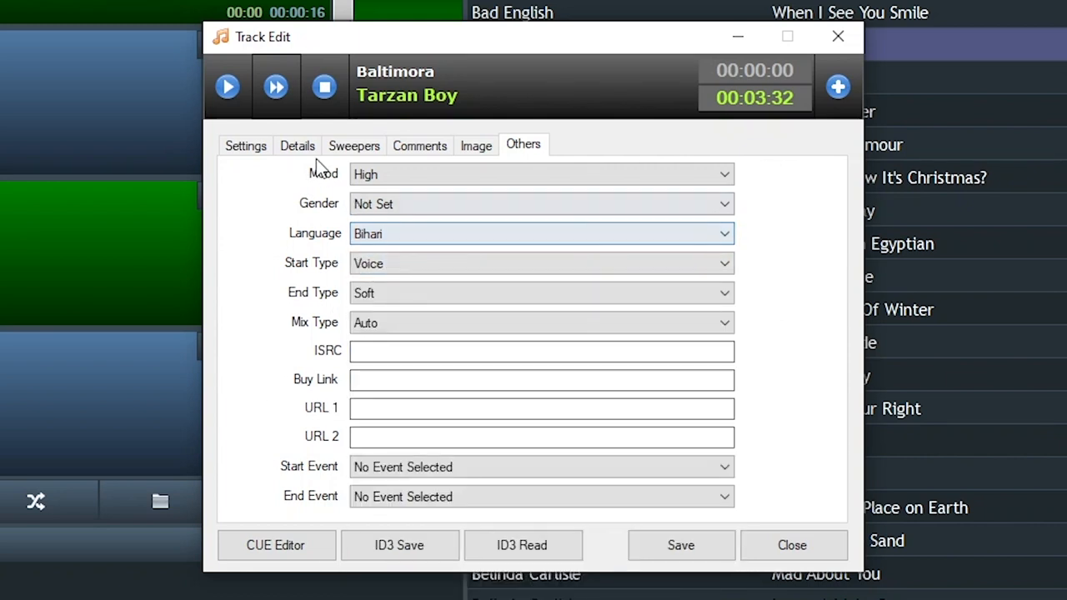
click(298, 144)
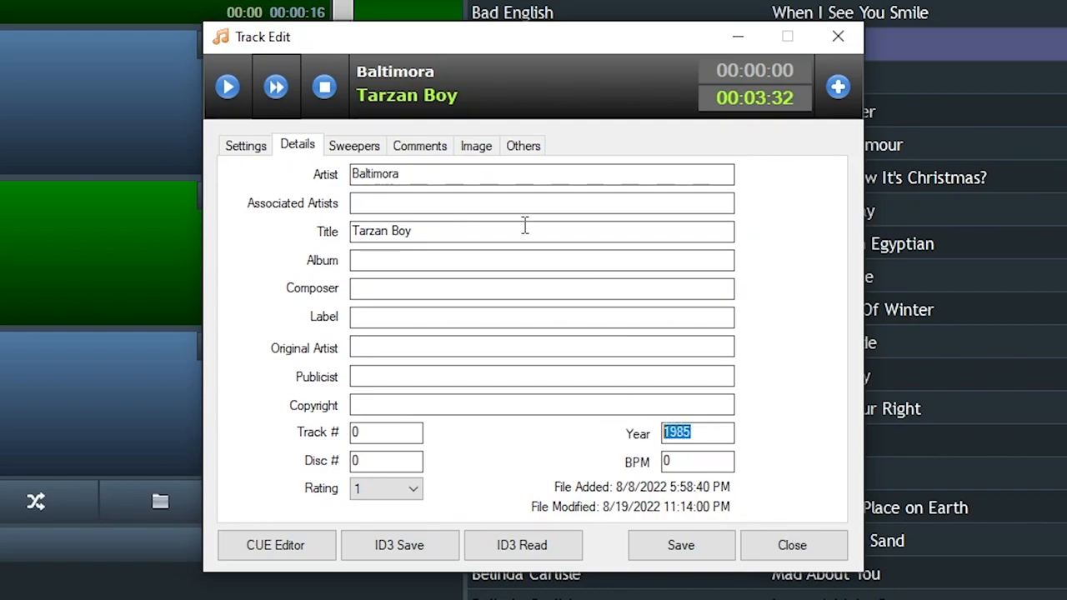
- Select Voice as Tarzan Boy's Start Type on the Others tab
click(523, 145)
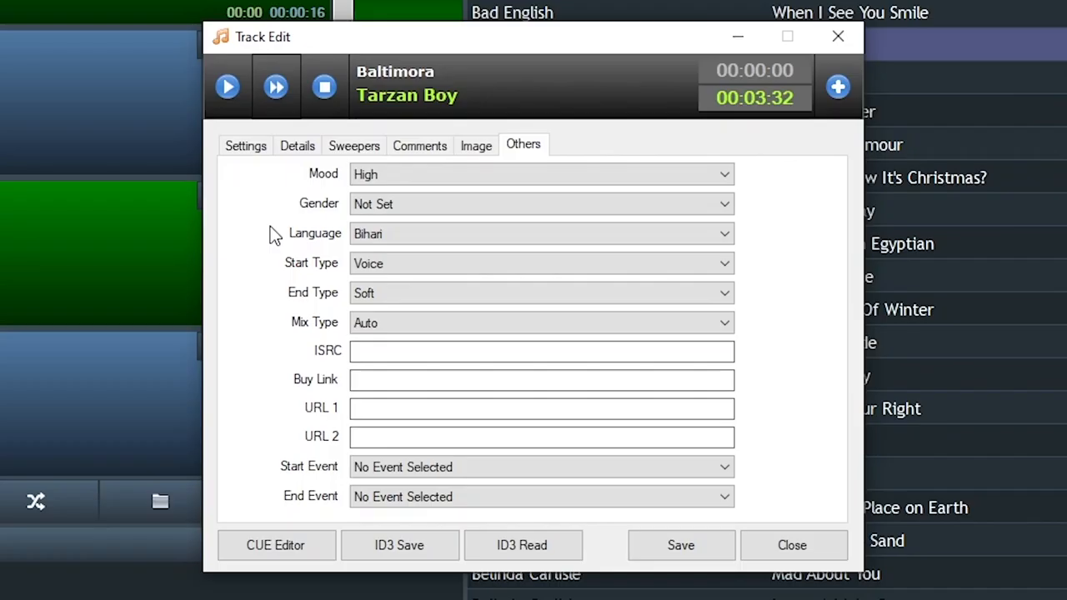
mouse_move(312, 271)
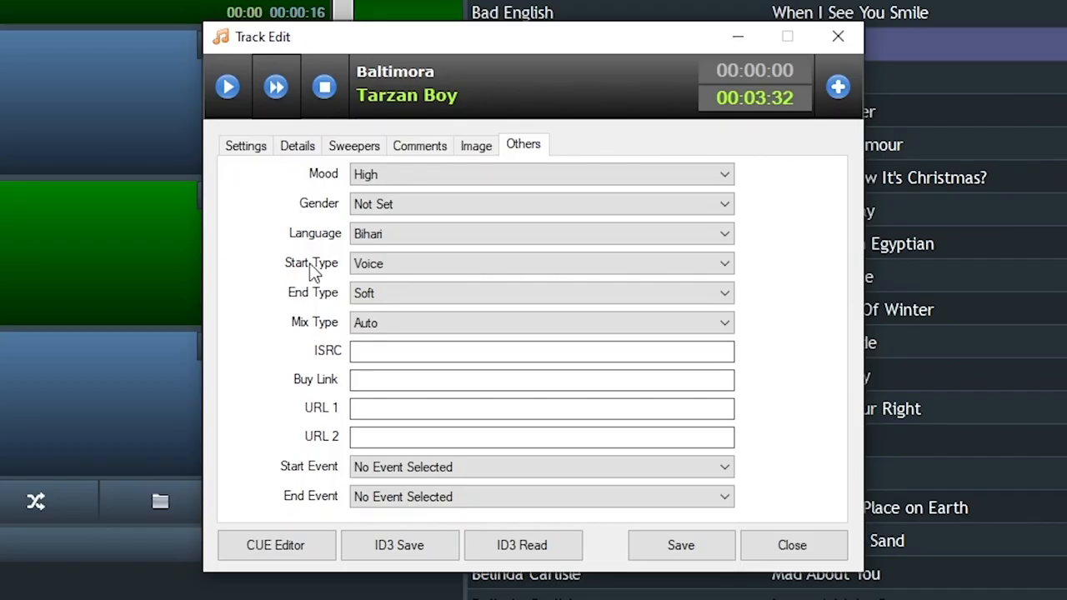
click(542, 263)
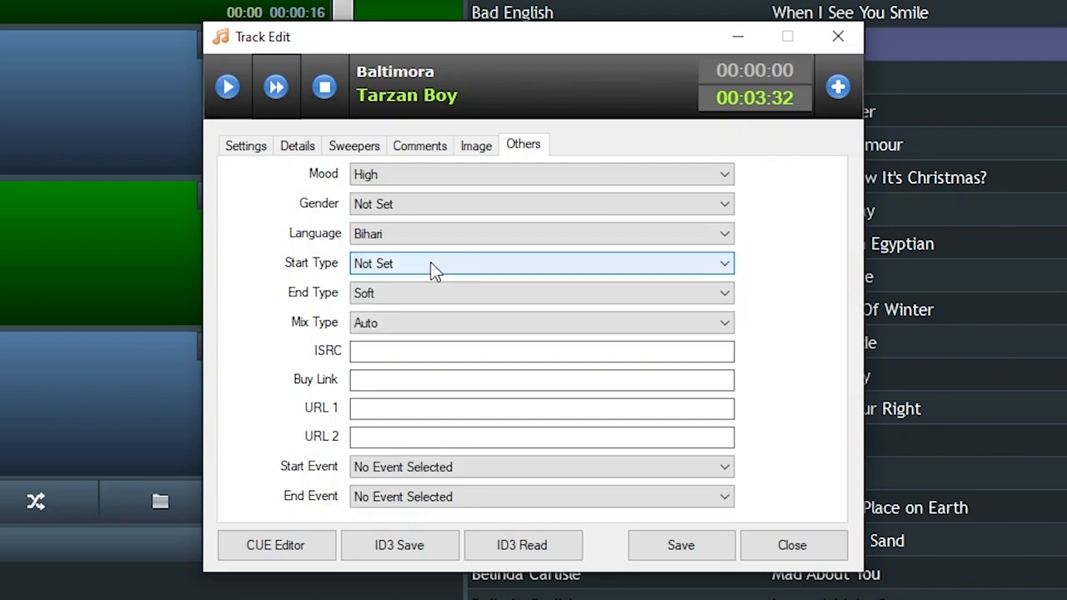
click(541, 263)
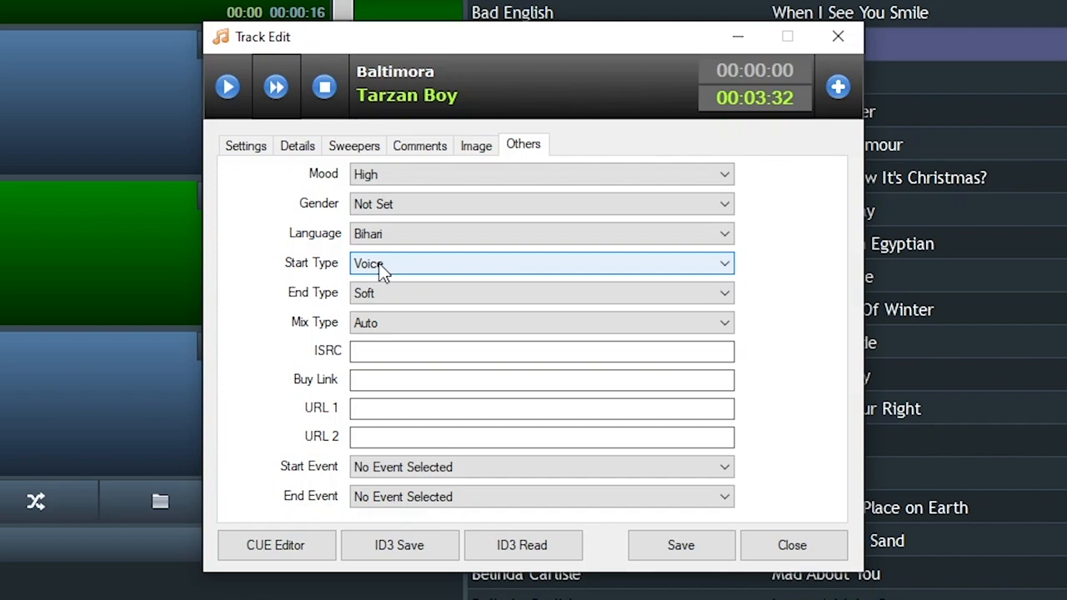
mouse_move(388, 271)
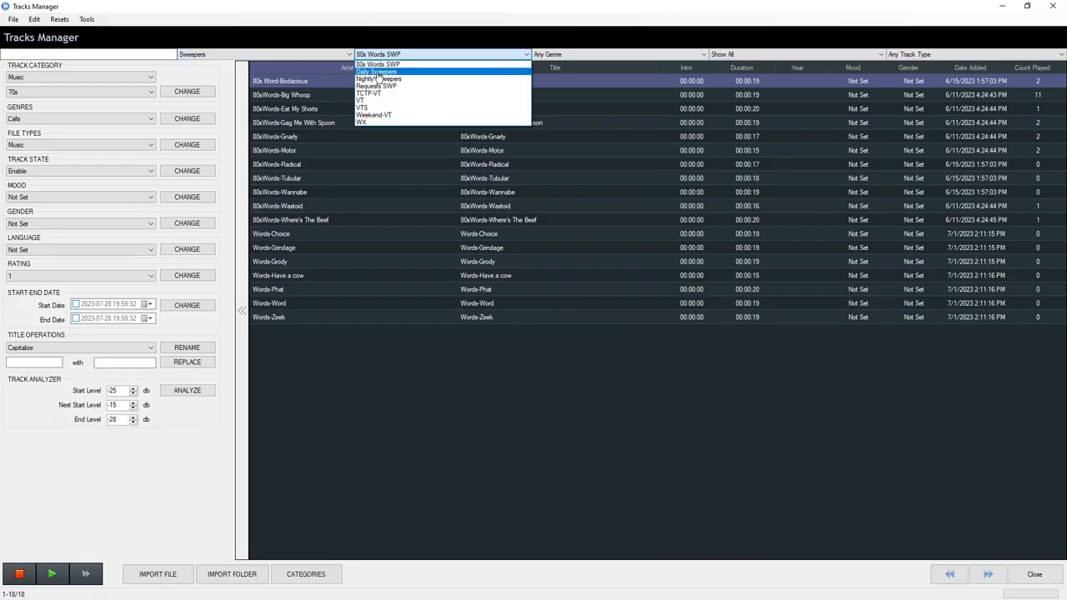
- Filter Tracks Manager to the VTS subcategory and edit VTS-C-Bday Impersonators
click(361, 101)
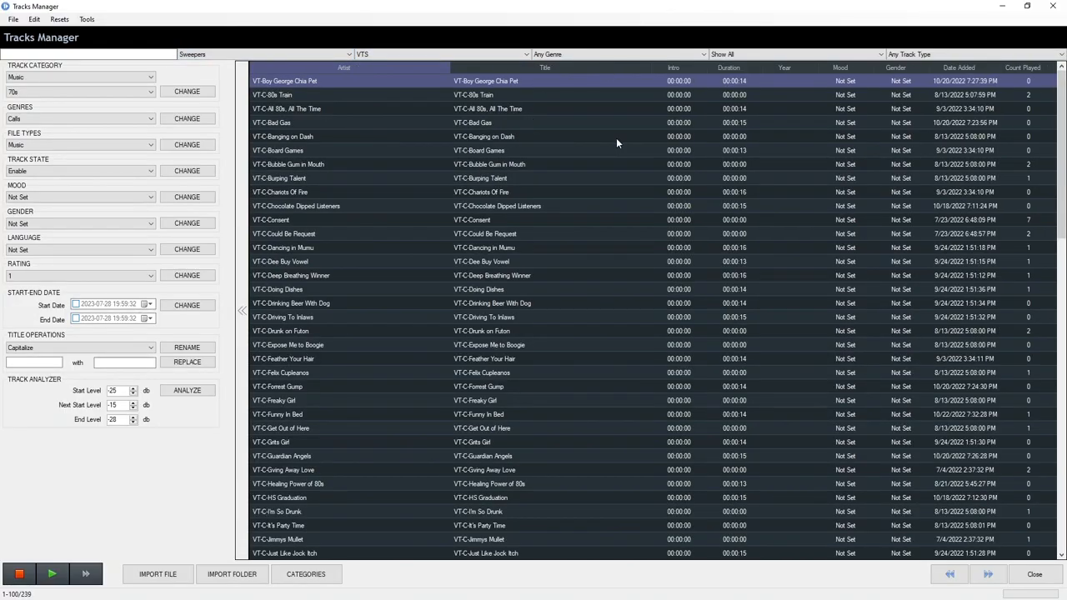
scroll(down, 3)
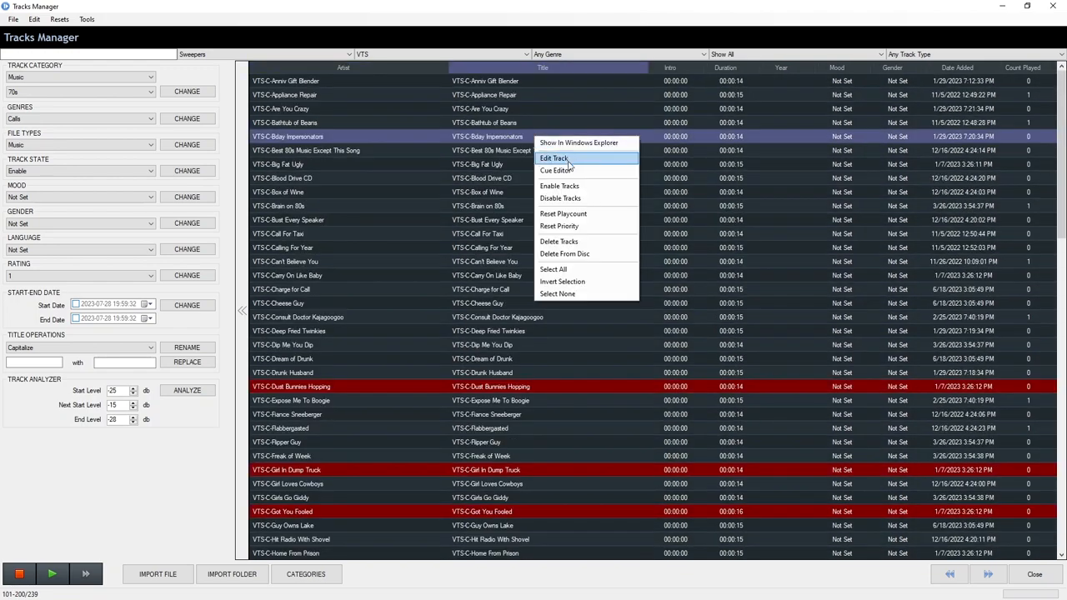
click(556, 170)
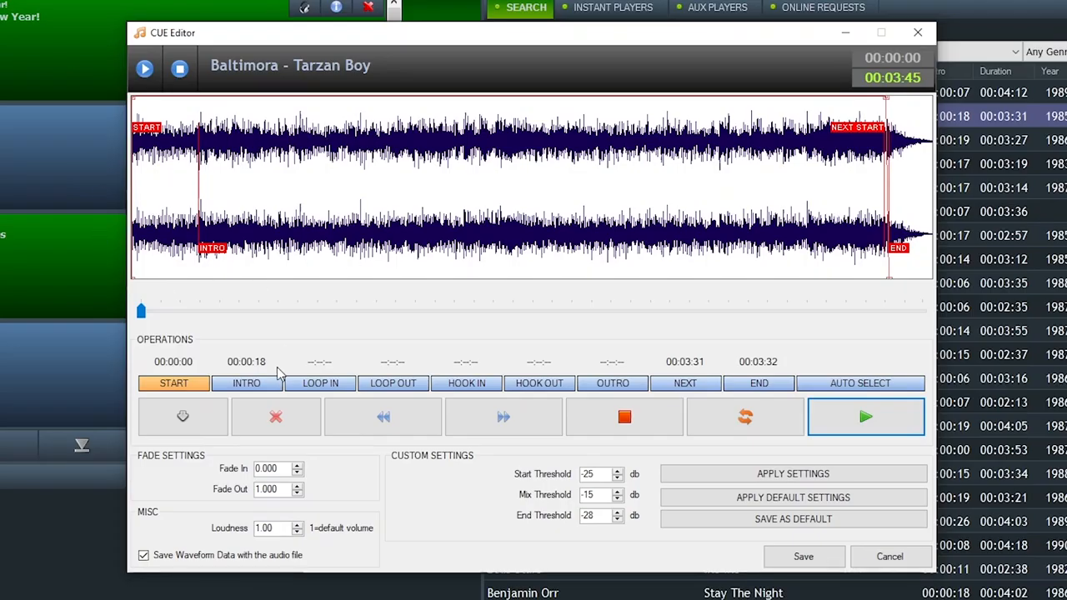
mouse_move(383, 417)
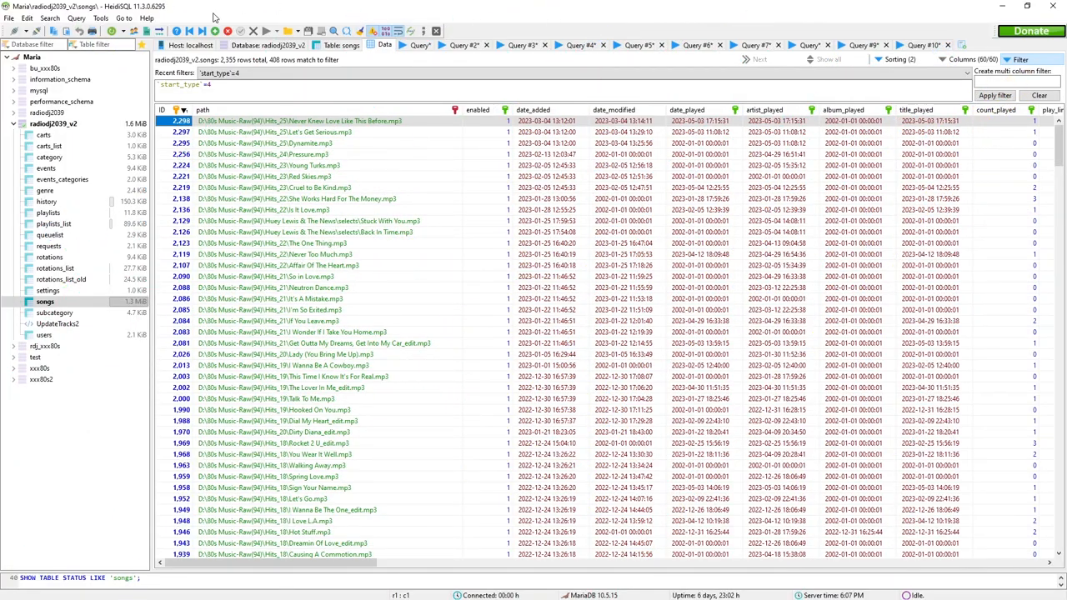
mouse_move(323, 20)
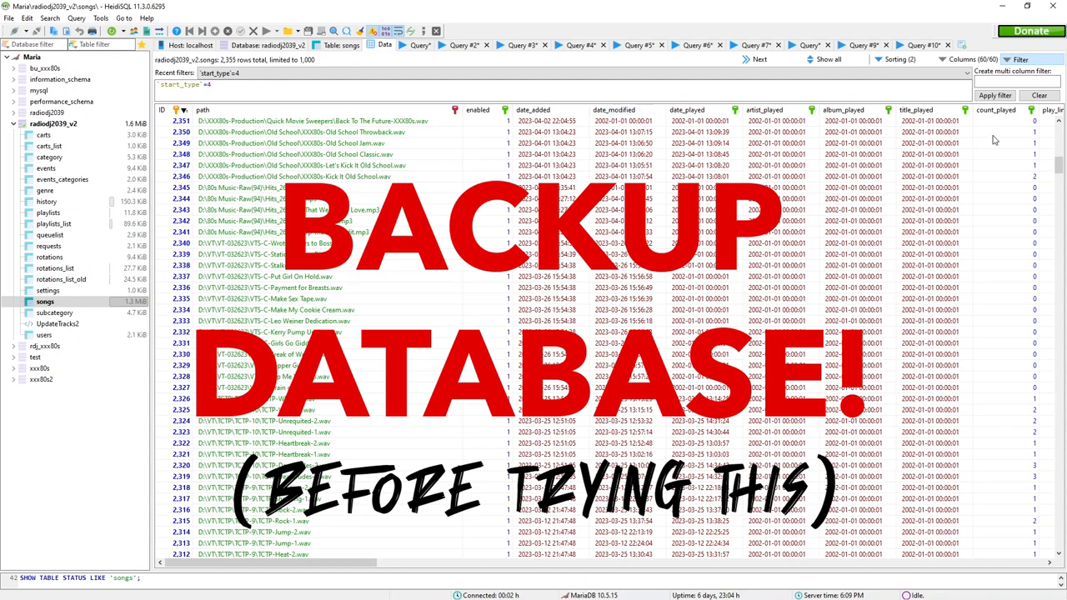
- Apply the `start_type`=4 filter and scroll through the 408 matching songs
click(994, 95)
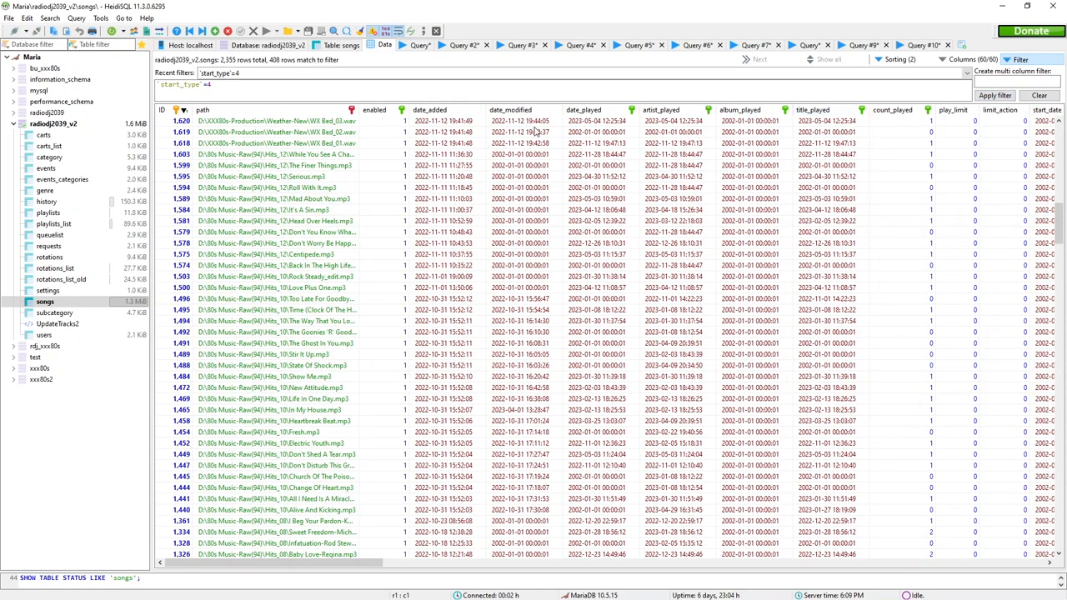
scroll(down, 3)
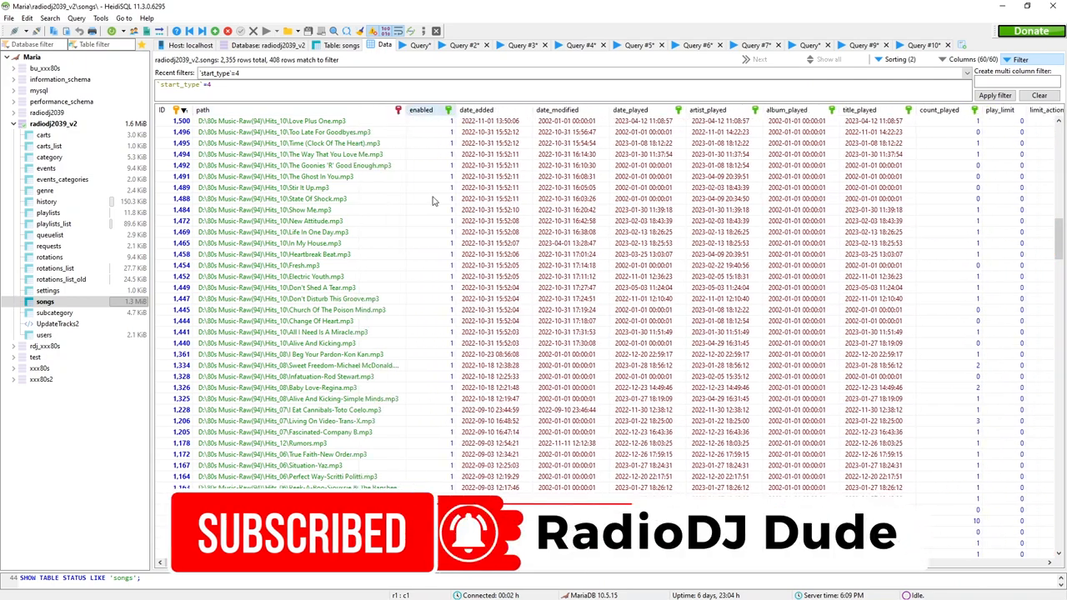
scroll(right, 3)
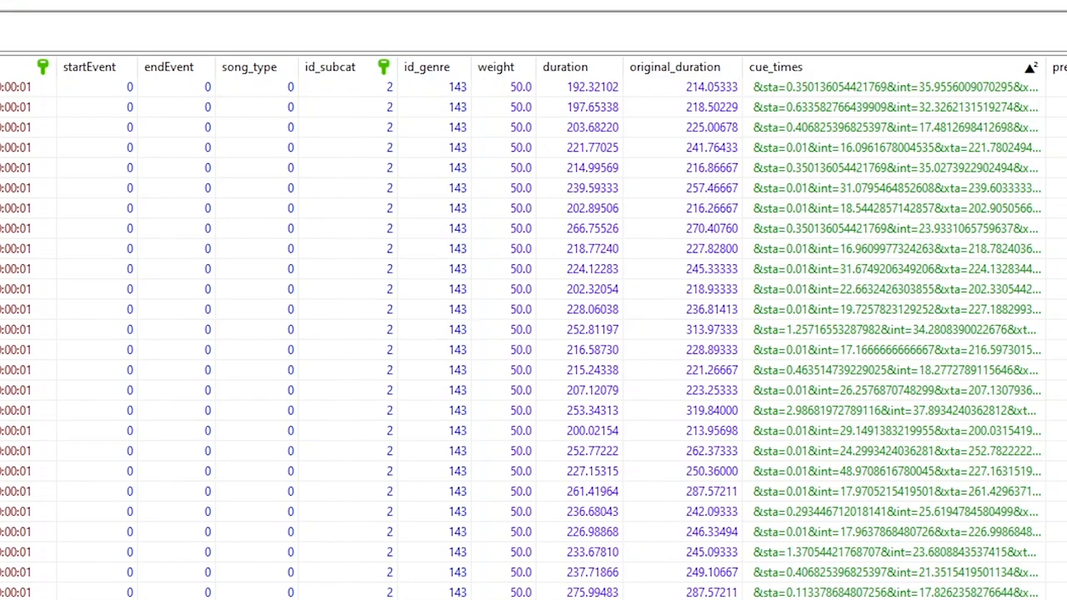
scroll(right, 3)
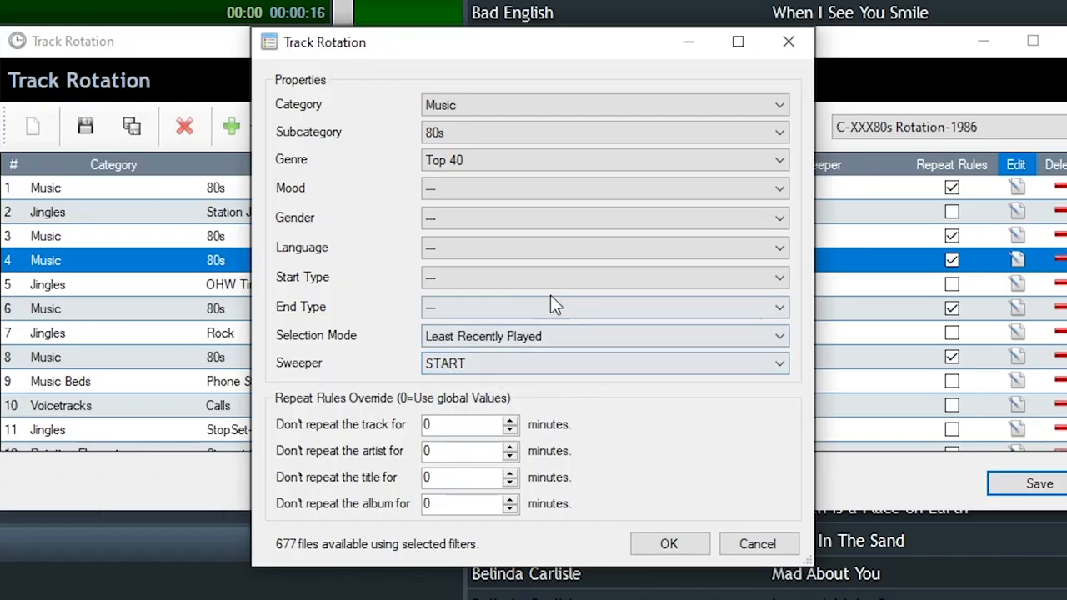
- Set the Music 80s Top 40 rotation item's Start Type to Voice
click(605, 278)
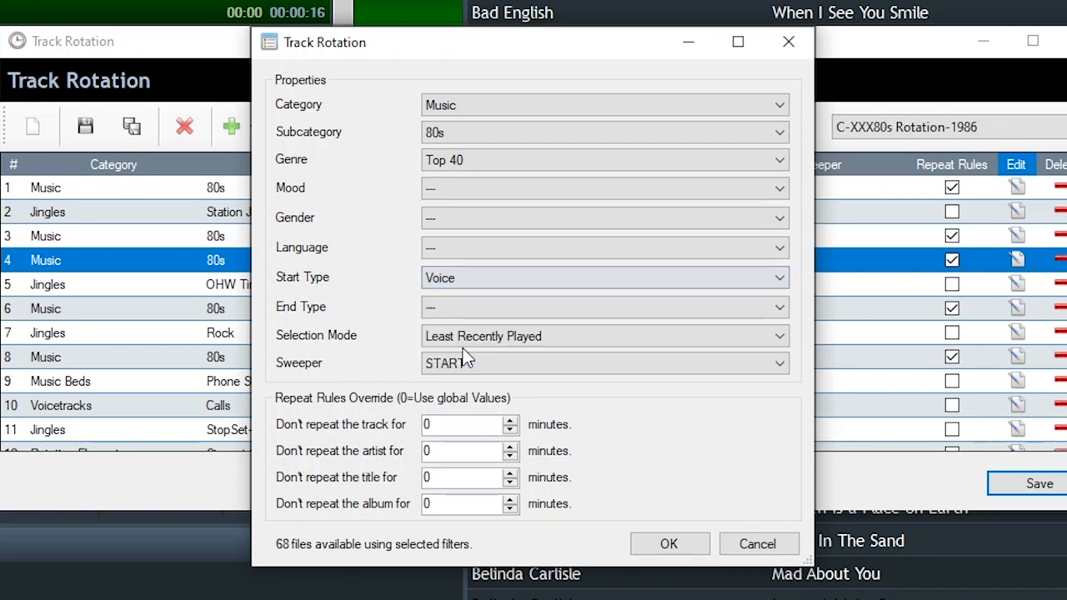